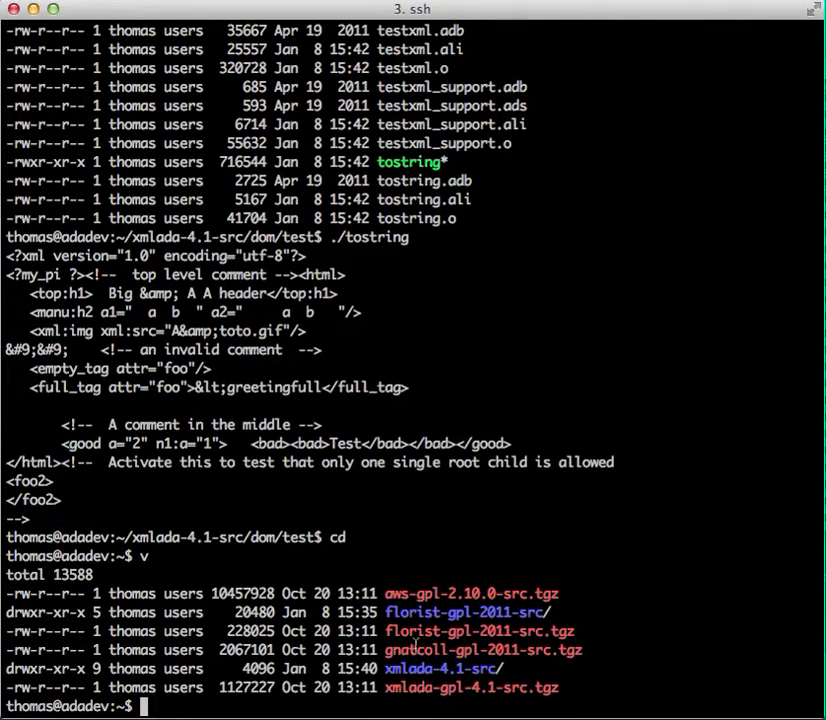
Extract gnatcoll-gpl-2011-src.tgz with tar zxvf into the home directory
double_click(483, 650)
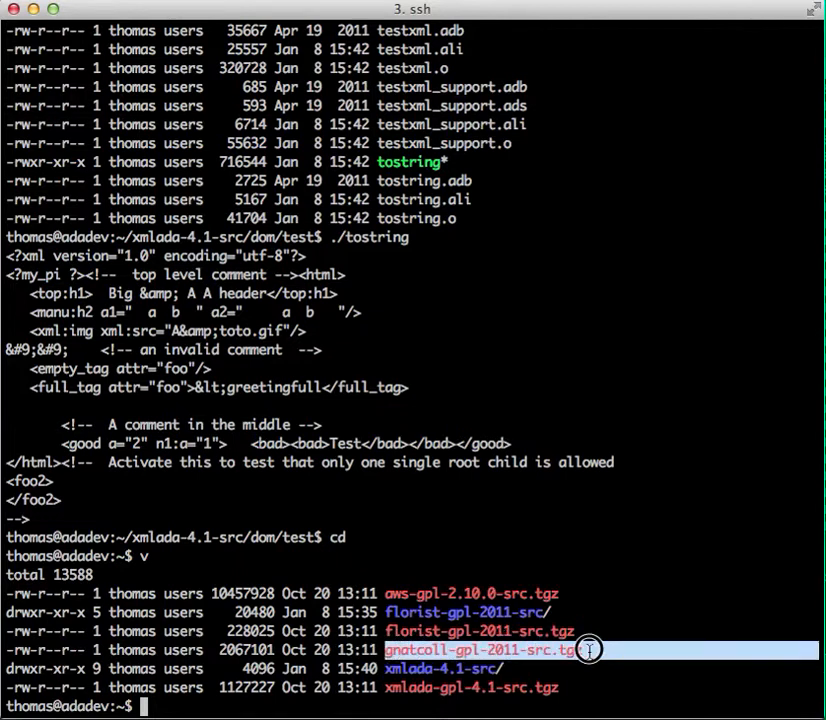
mouse_move(503, 705)
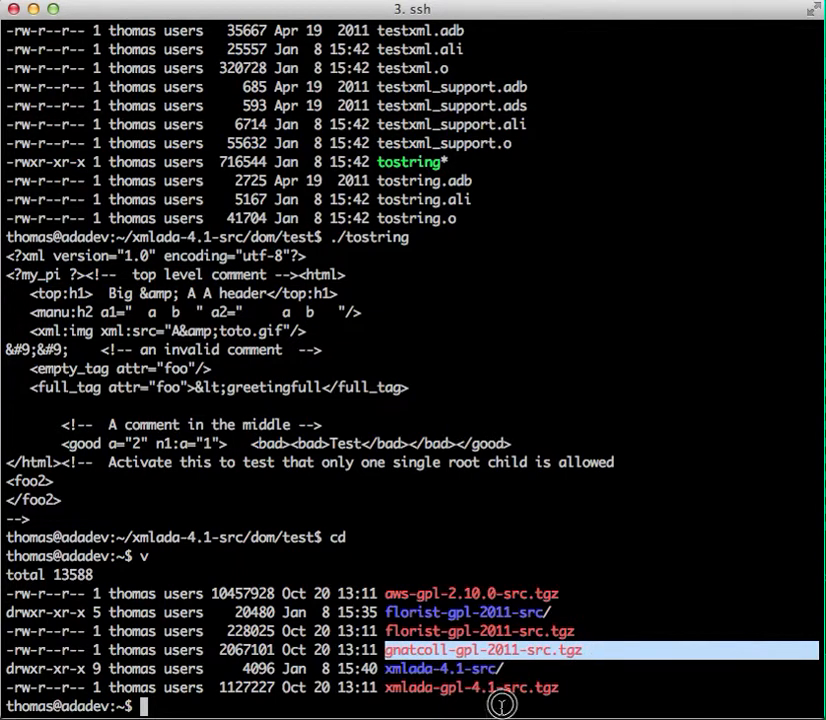
type("tar zx")
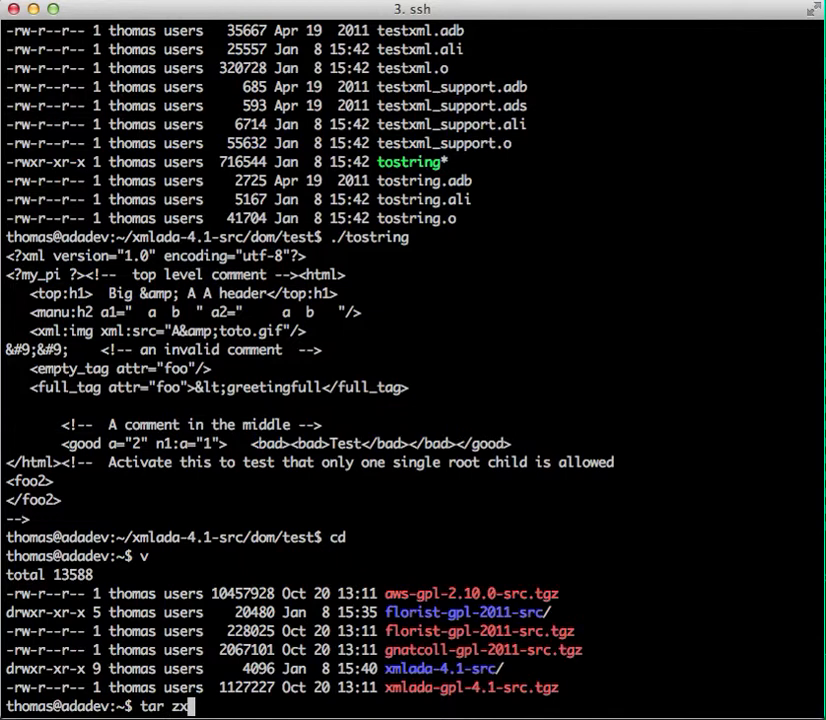
type("vf gnatcoll-gpl-2011-src.tgz")
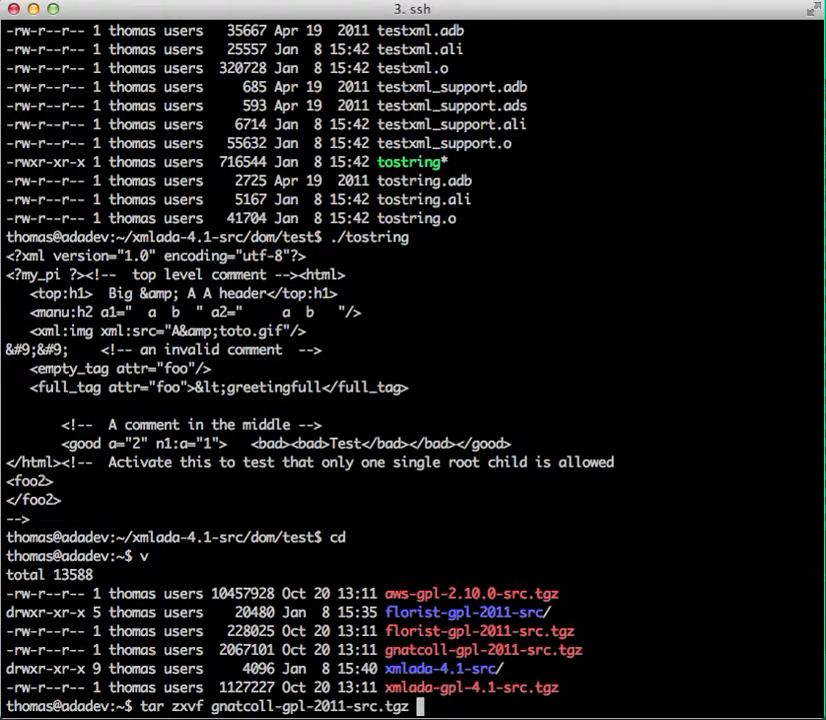
key("Return")
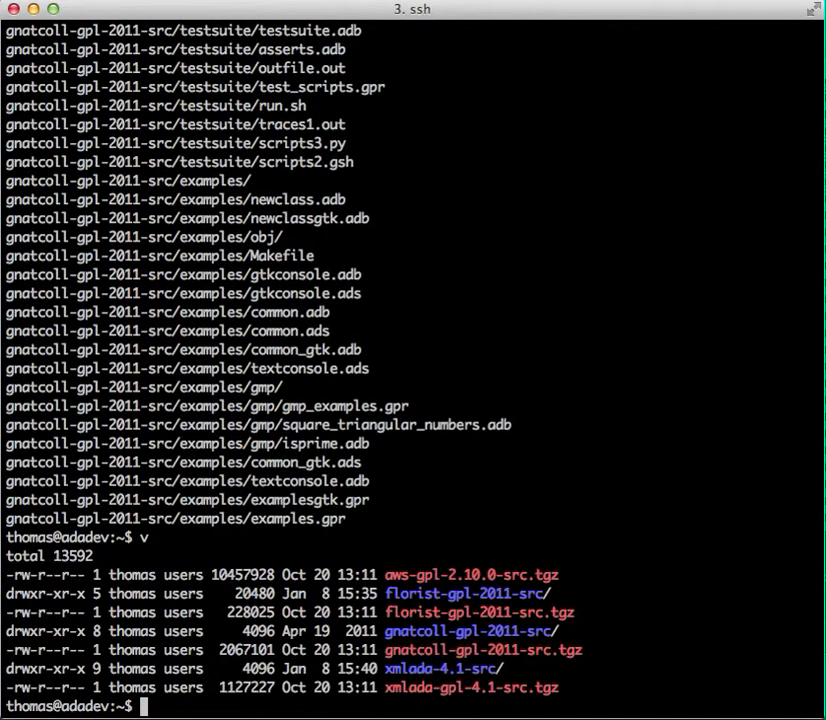
Enter gnatcoll-gpl-2011-src and review the ./configure --help build and package options
type("cd gnatcoll-gpl-2011-src")
type("v")
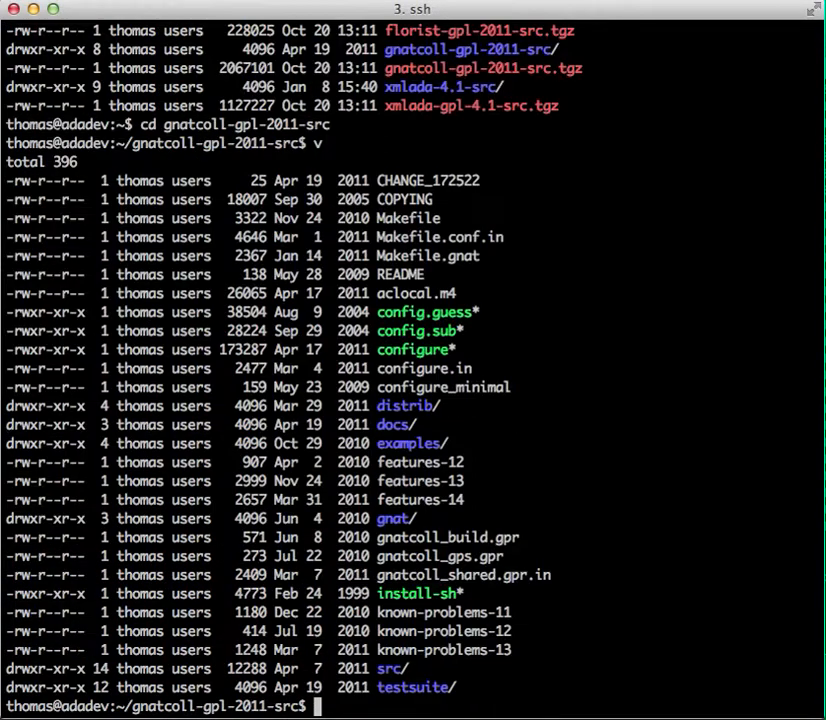
type("./configure")
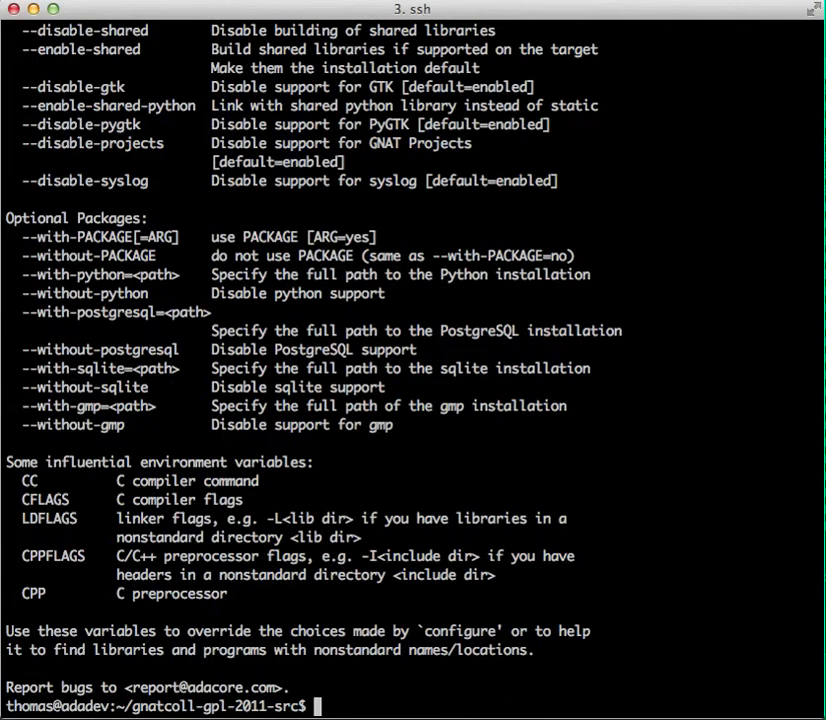
scroll("up", 3)
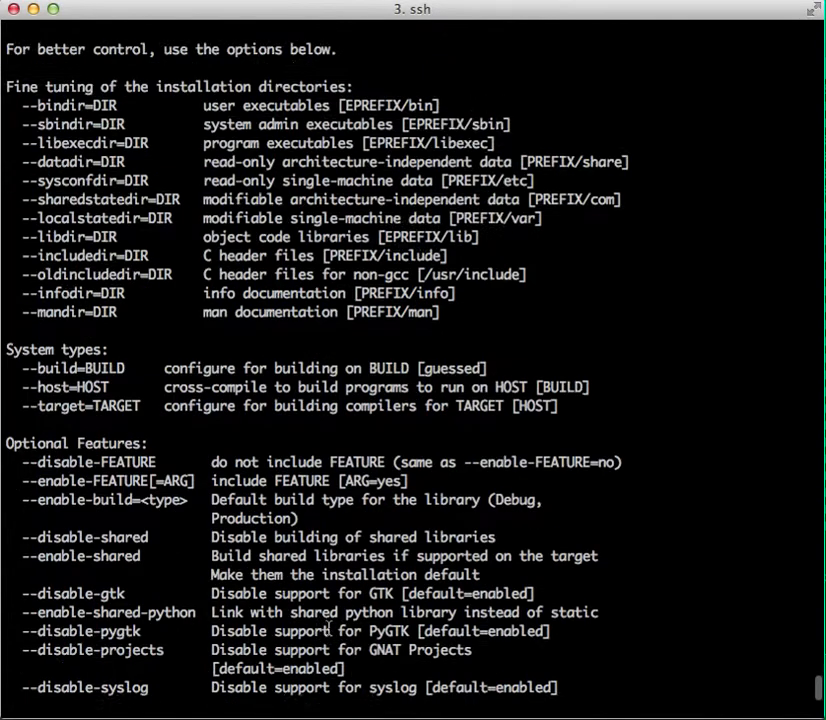
scroll("down", 3)
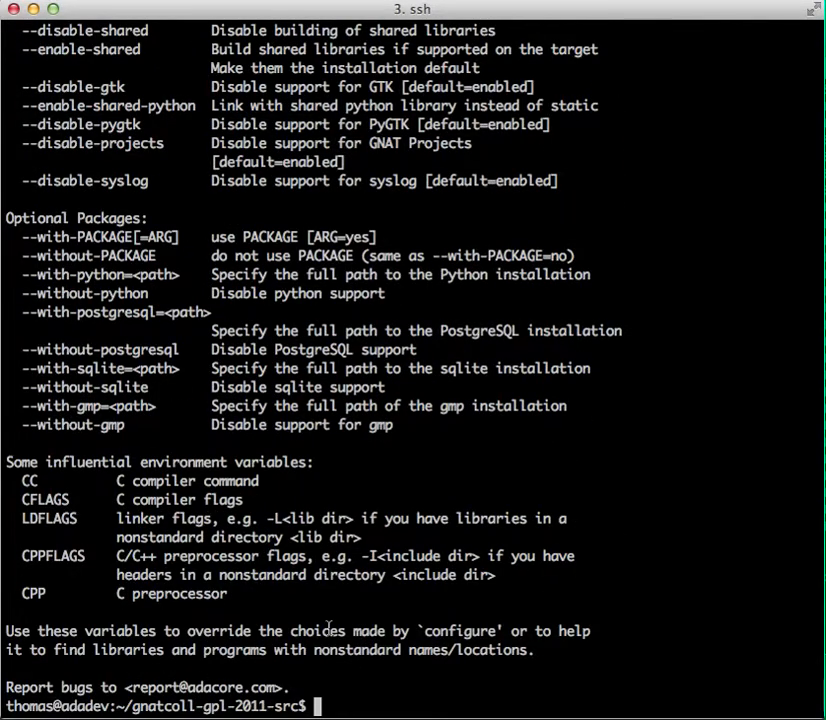
Enter configure with prefix /usr/gnat, disabling projects and PyGtk
type("./c")
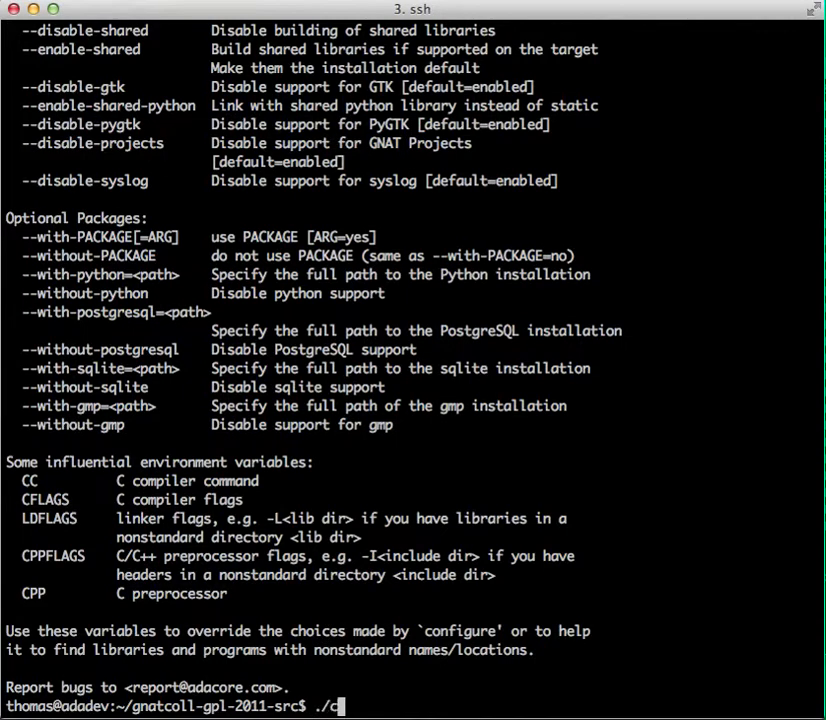
type("onfigure --prefix")
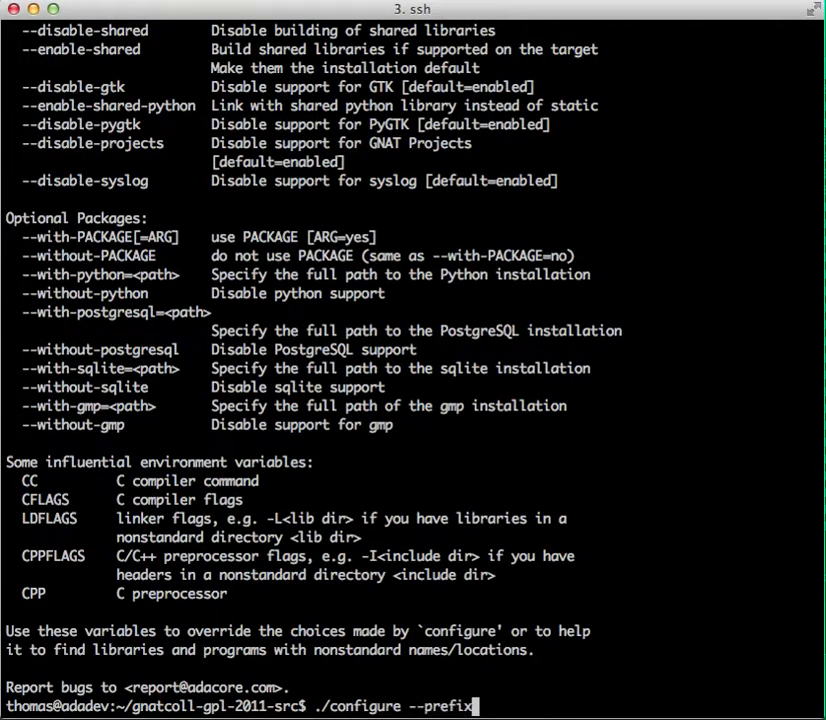
type("=/usr")
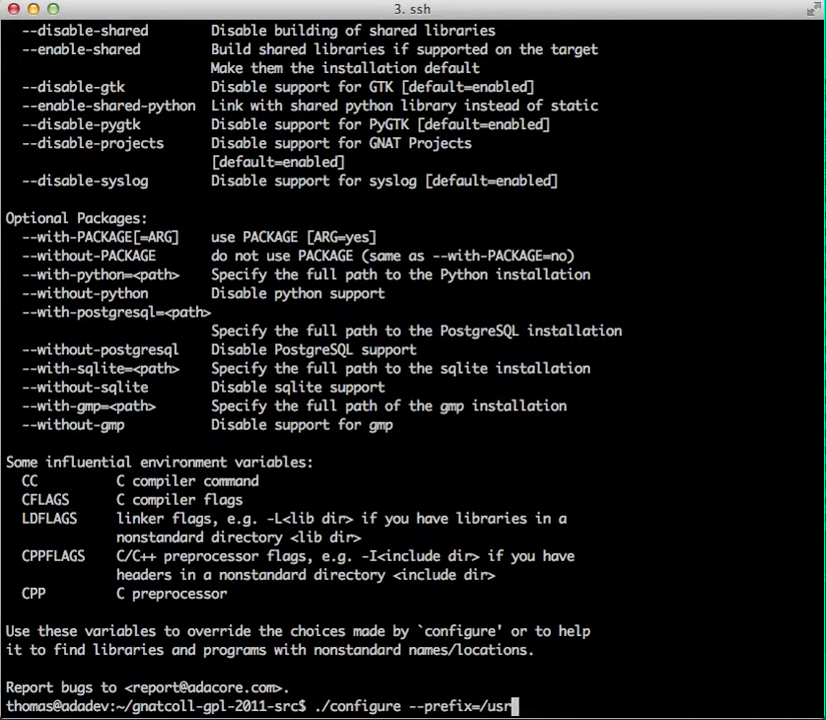
type("/gnat")
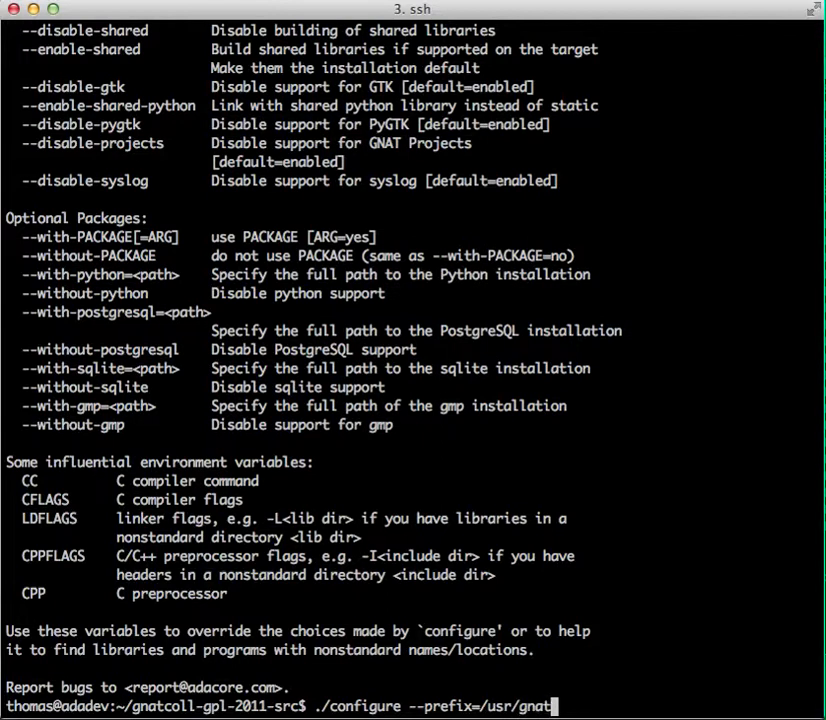
type("--disable-projec")
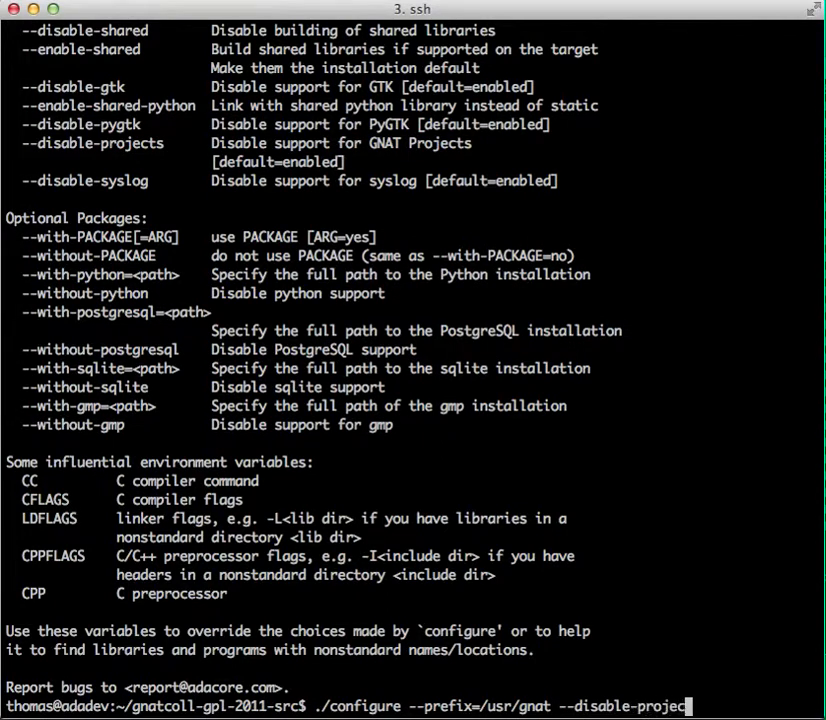
type("ts")
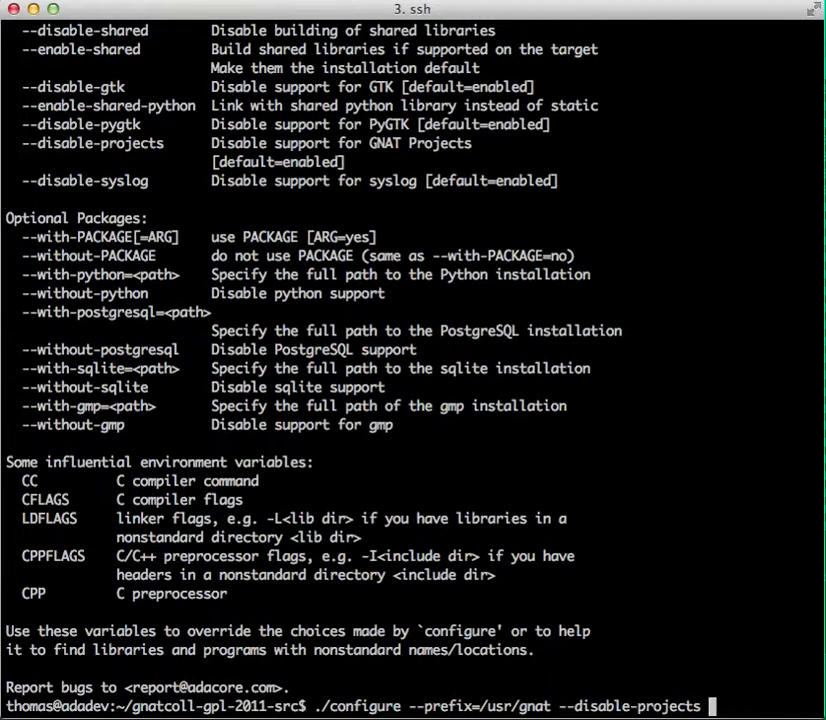
type("--disable")
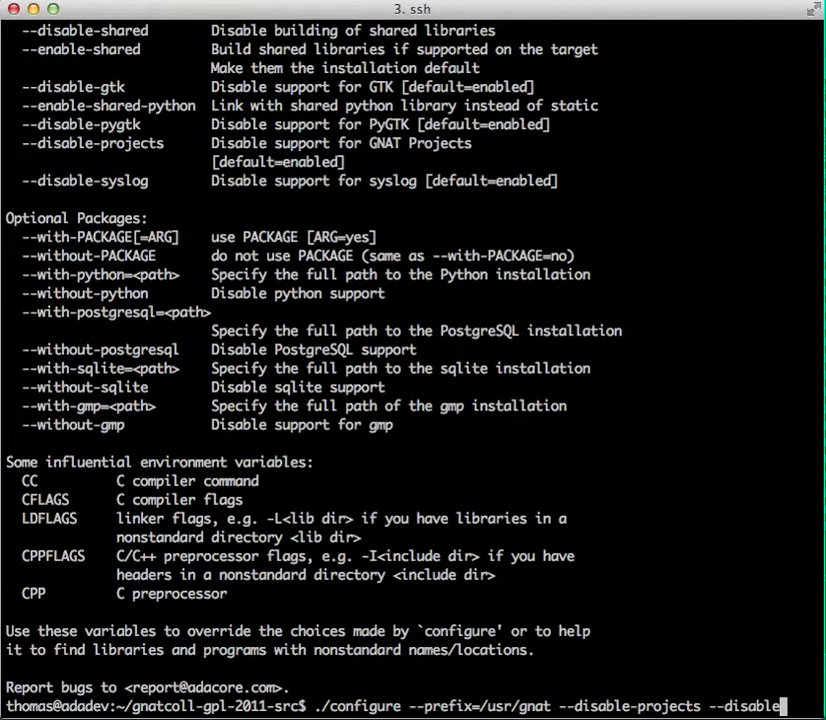
type("-py")
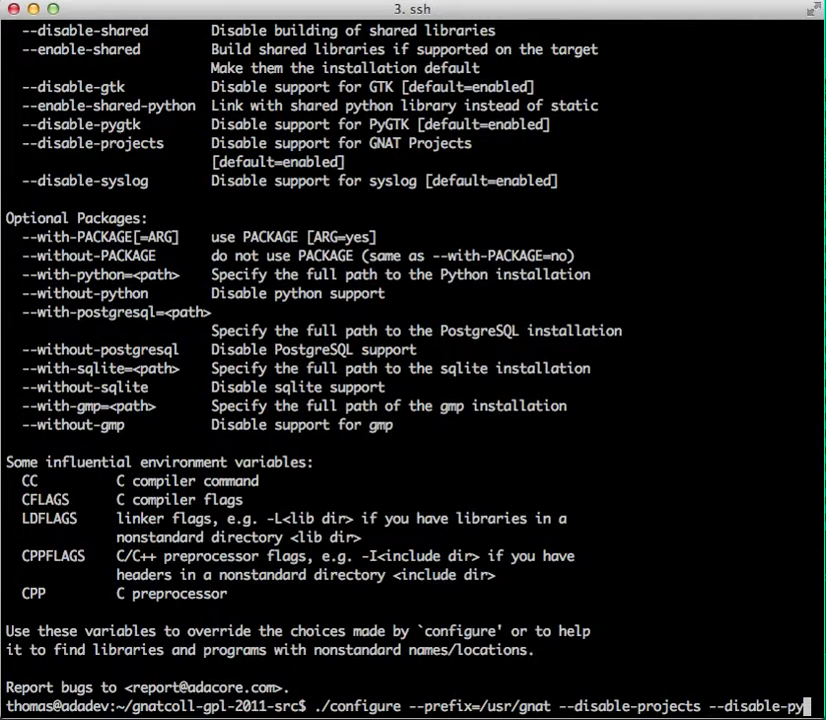
type("k")
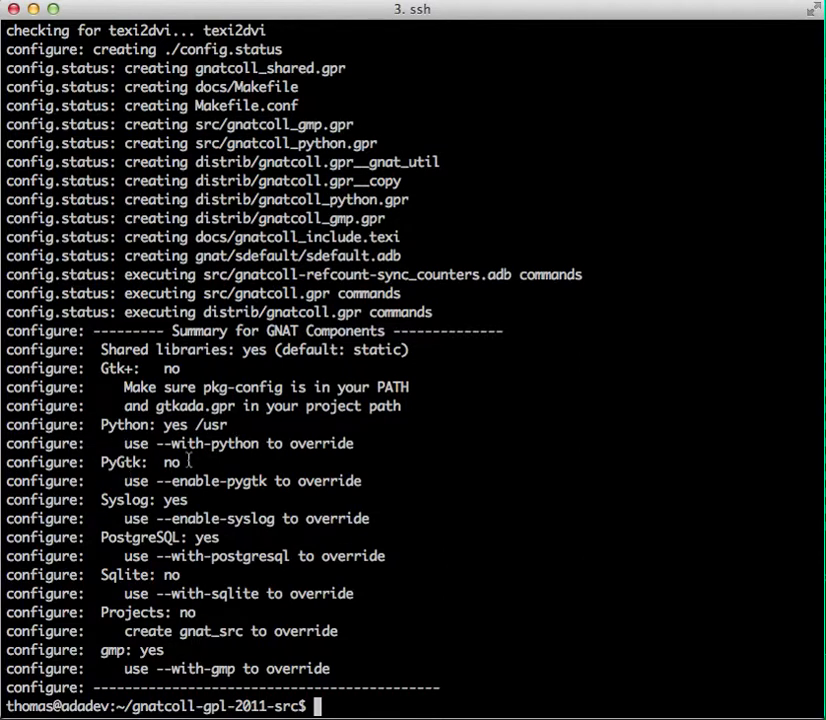
mouse_move(138, 530)
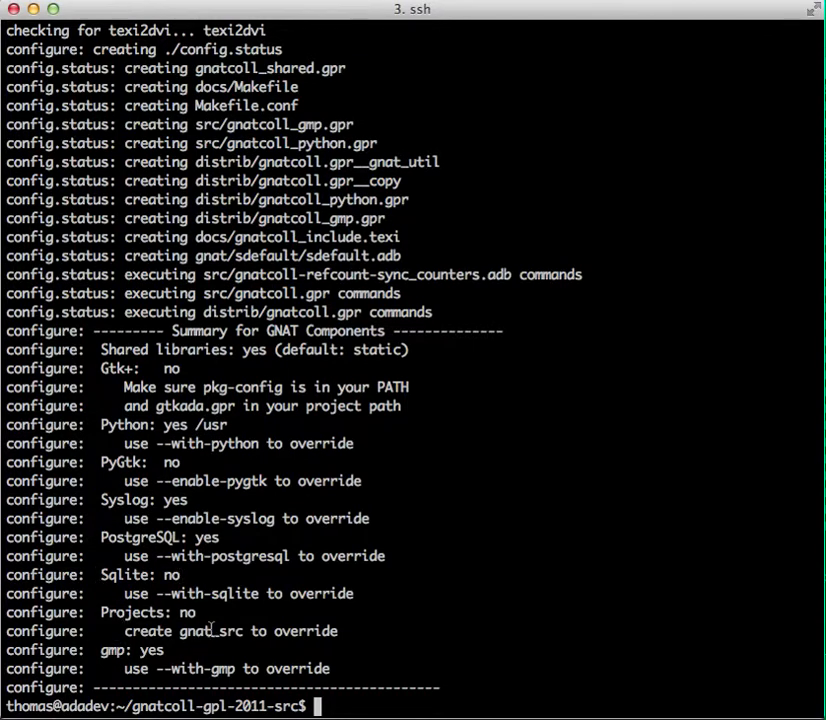
mouse_move(120, 645)
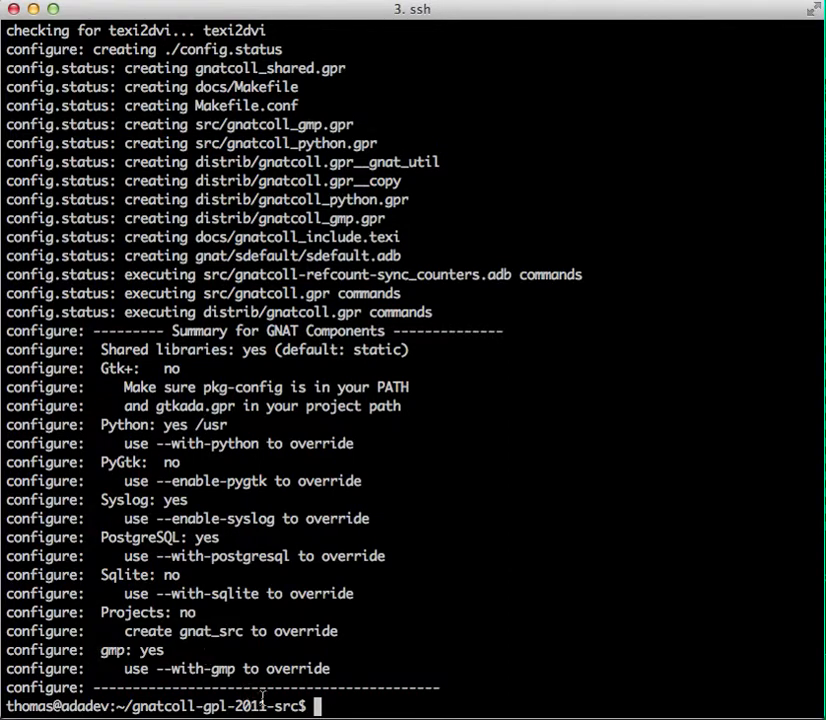
mouse_move(389, 698)
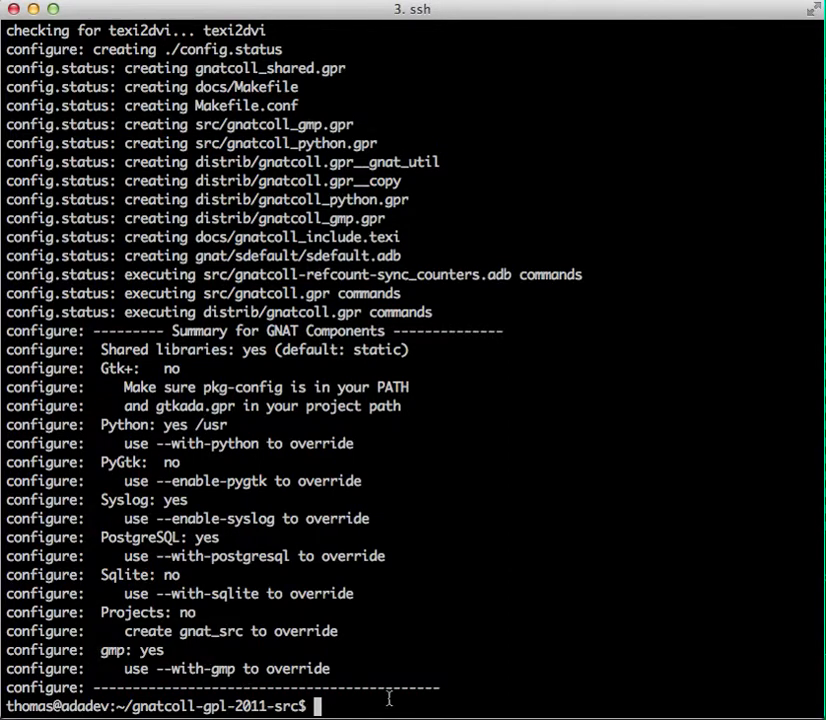
Start the GNATColl build using make with PROCESSORS=4
type("PROCESS")
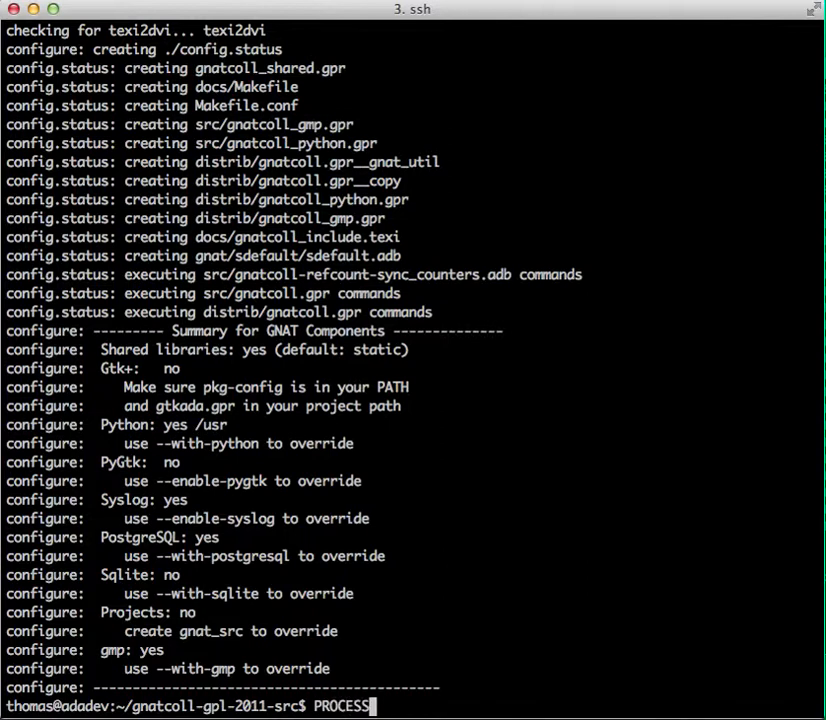
type("OR")
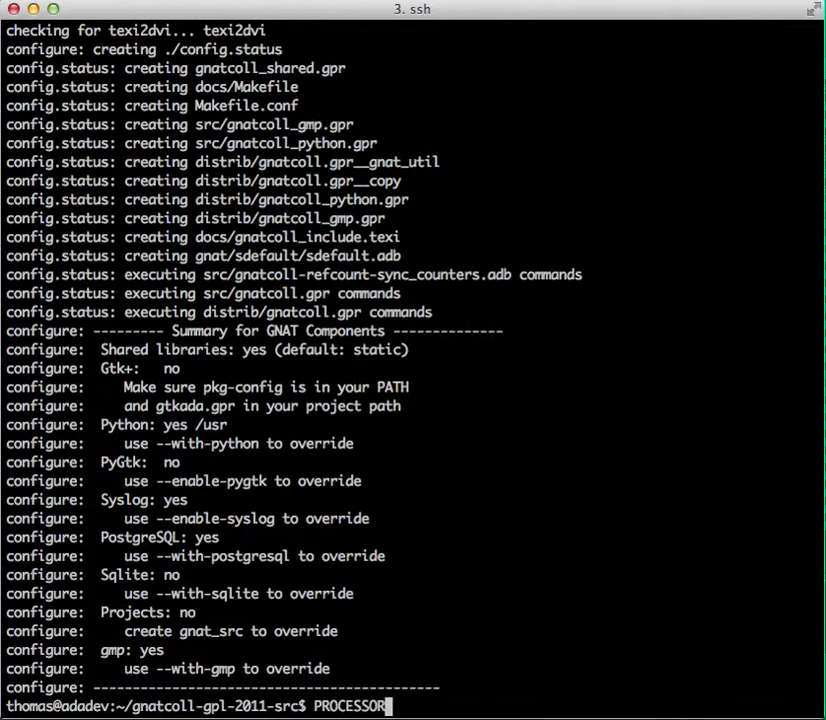
type("S=4")
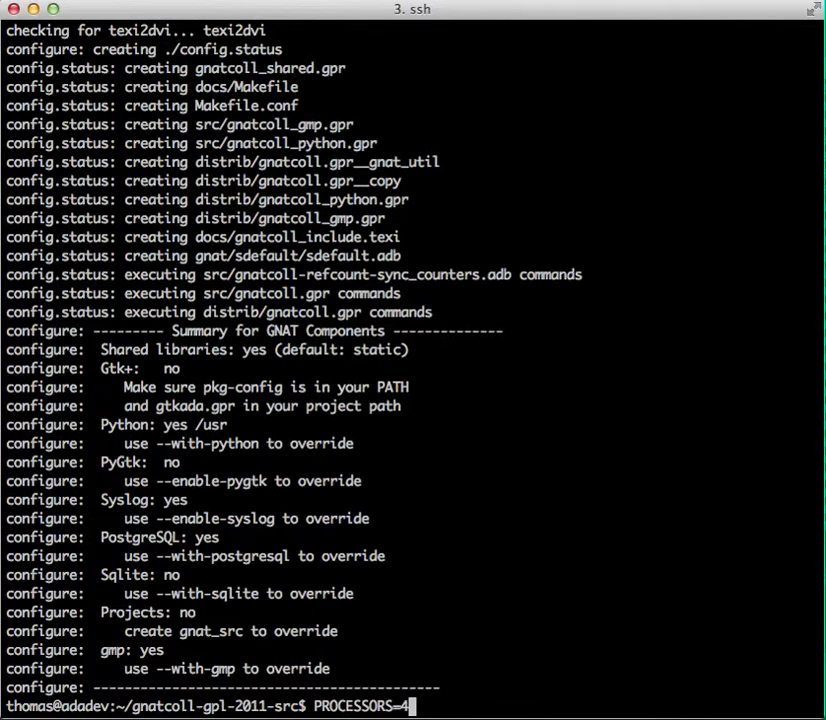
type("ma")
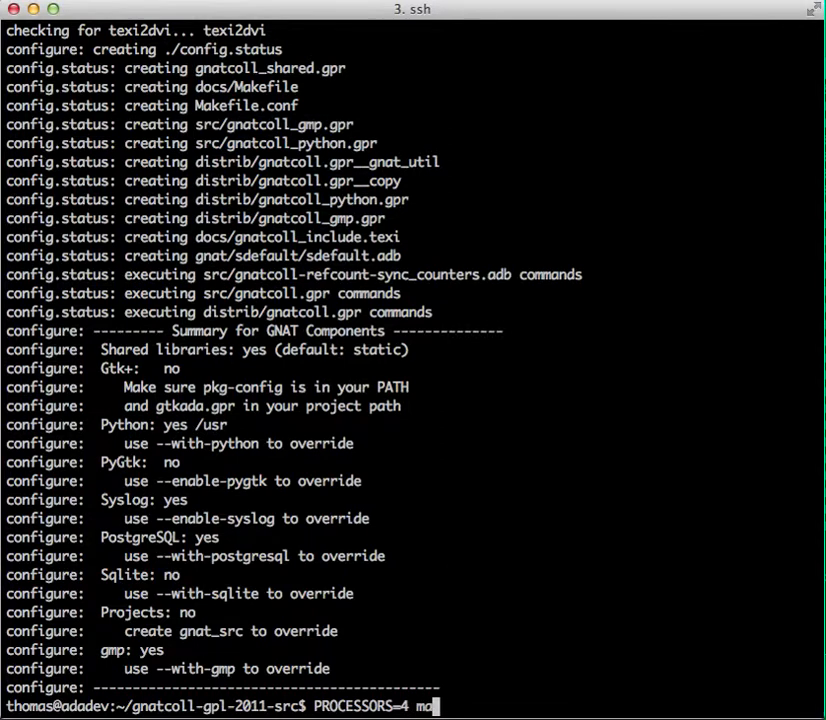
type("ke")
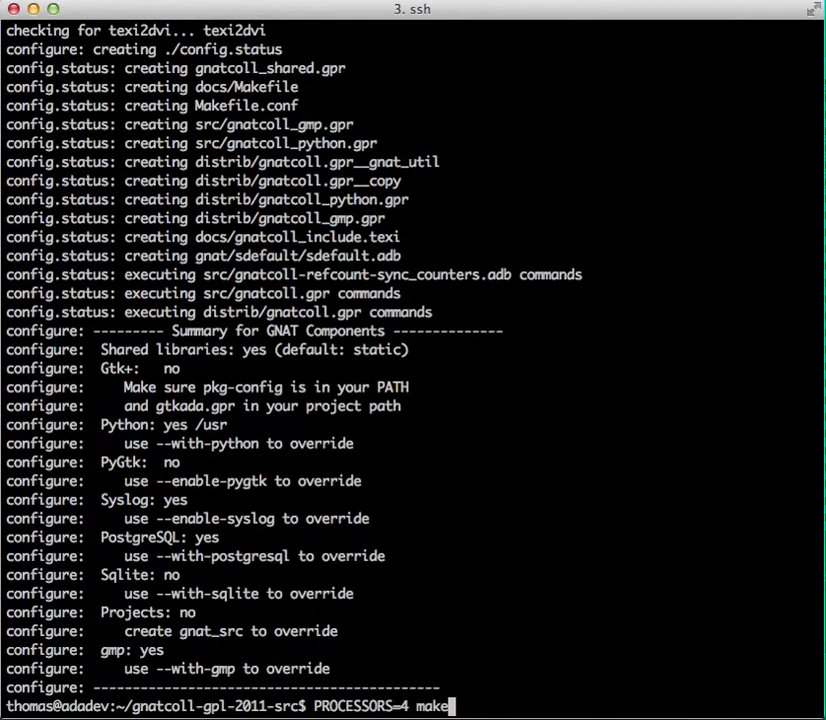
key("Return")
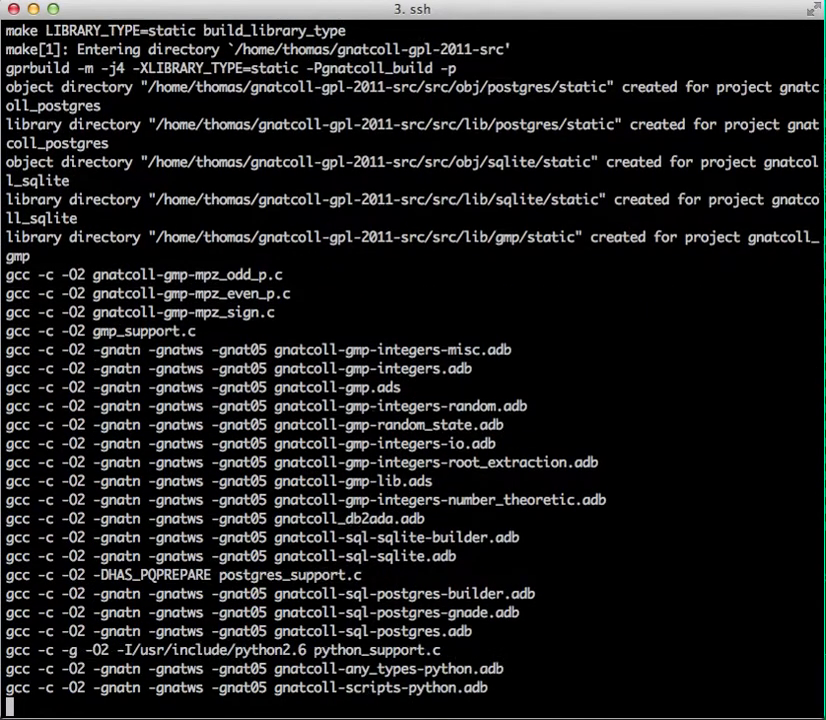
Follow the compile output until the static and relocatable libraries and gnatcoll_db2ada finish
scroll("down", 3)
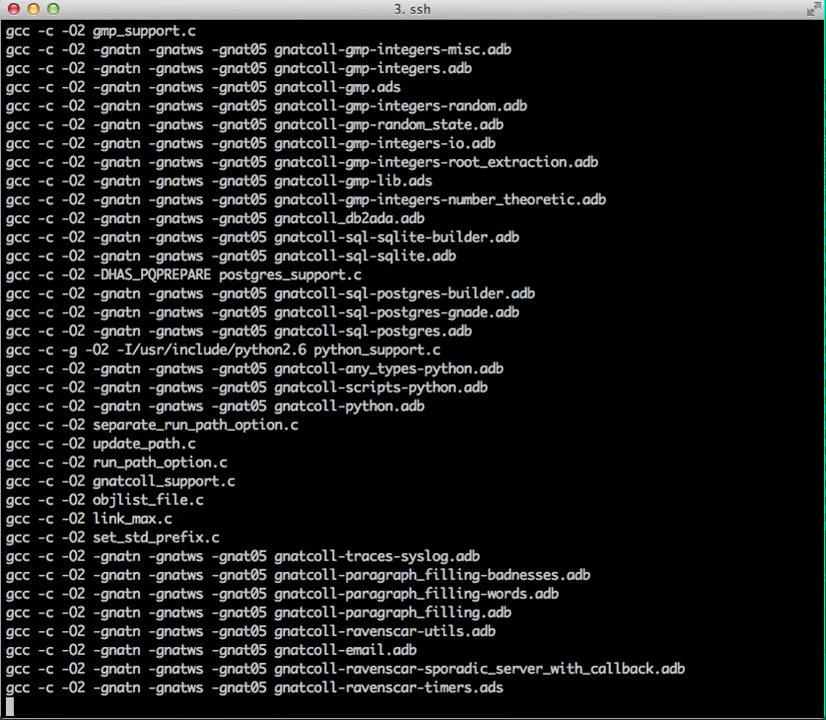
scroll("down", 3)
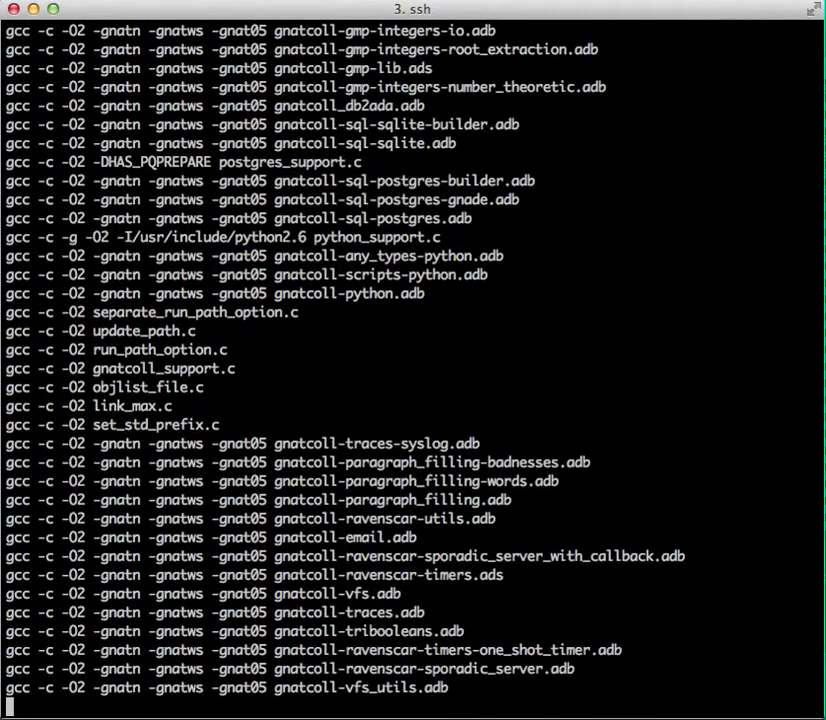
scroll("down", 3)
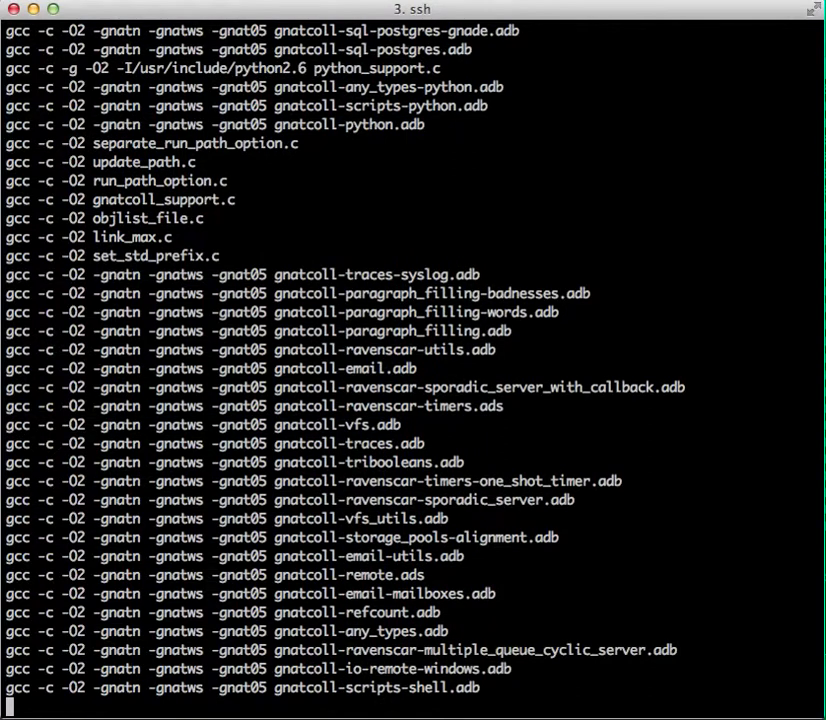
scroll("down", 3)
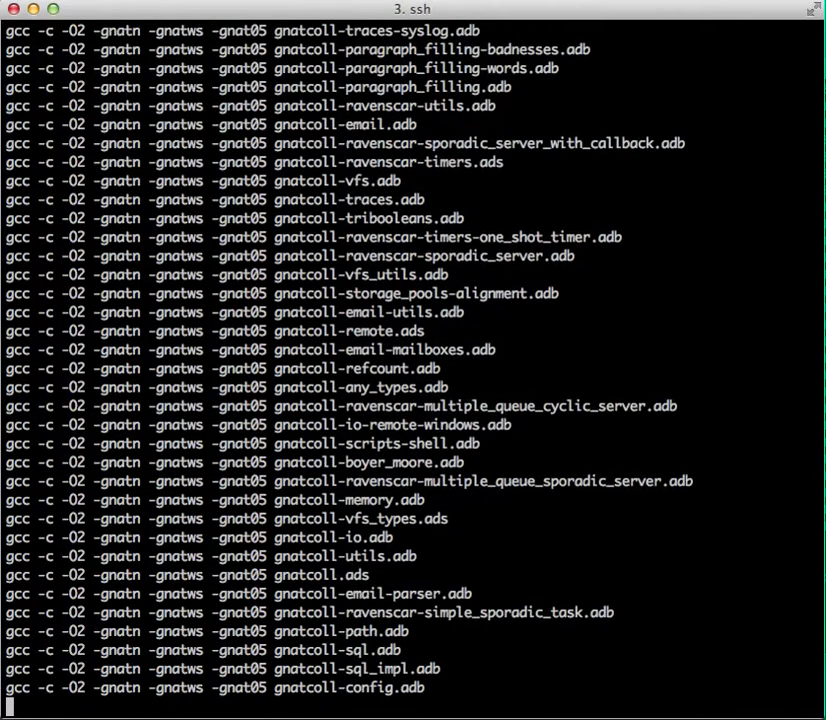
scroll("down", 3)
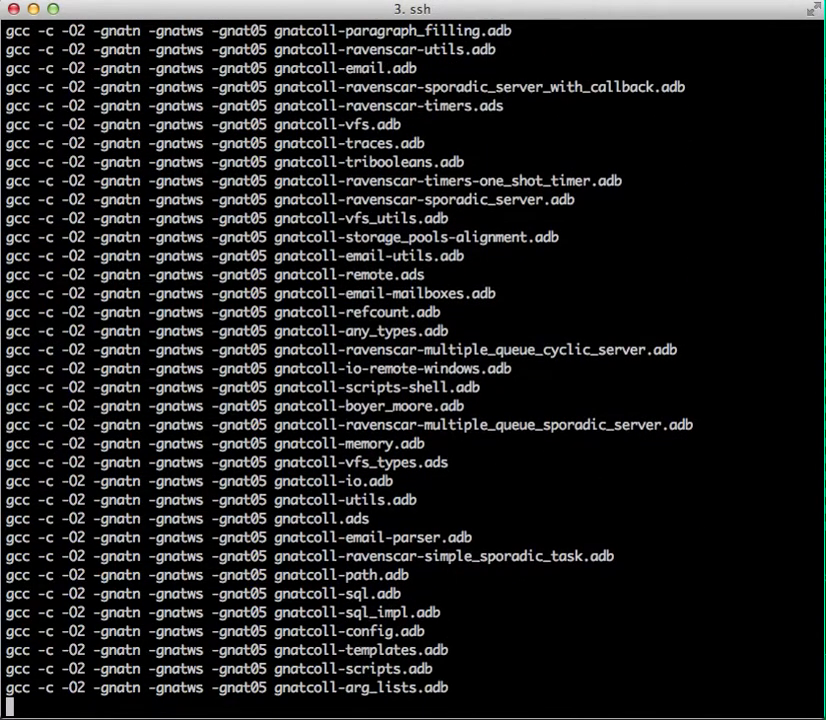
scroll("down", 3)
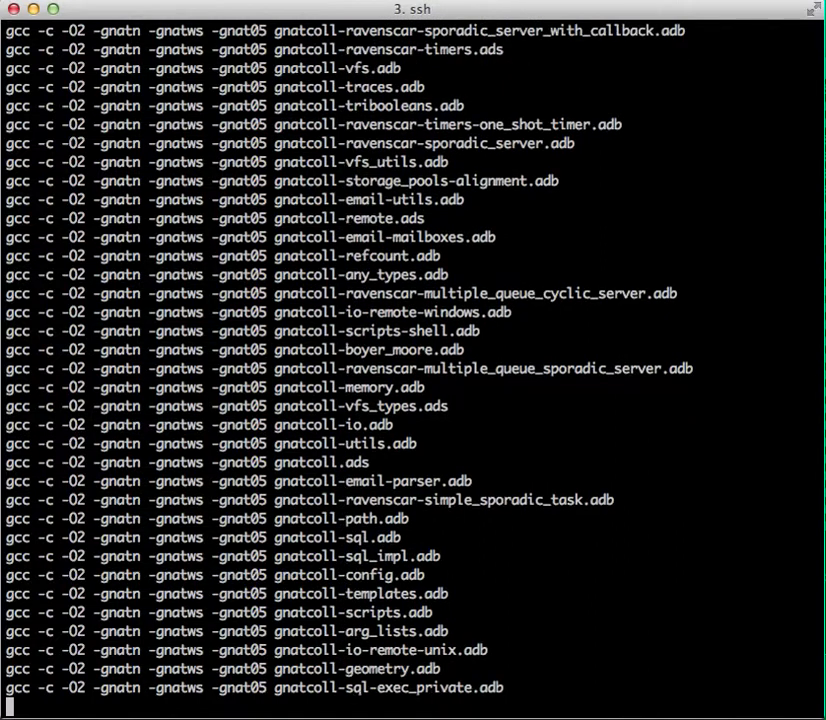
scroll("down", 3)
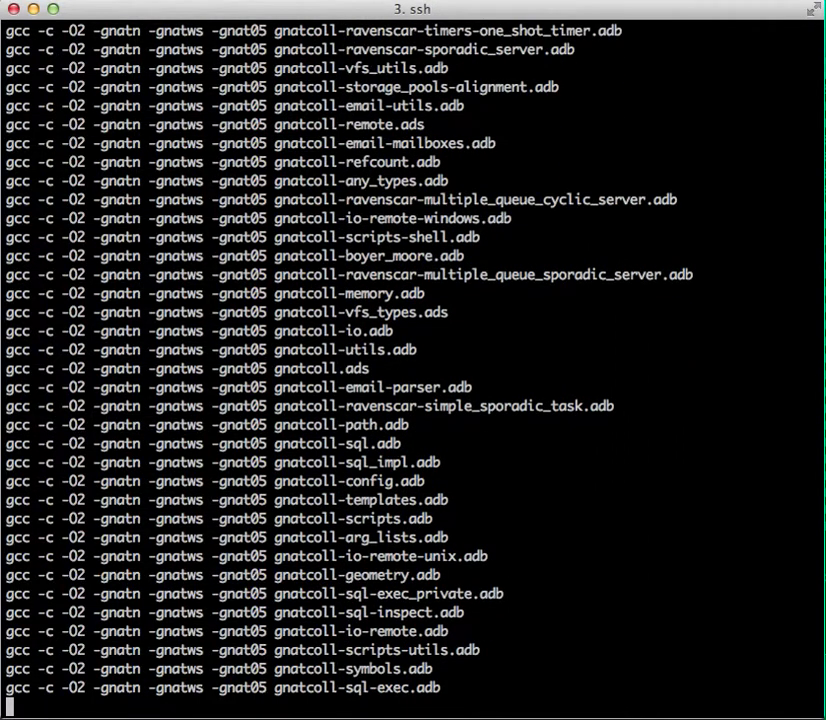
scroll("down", 3)
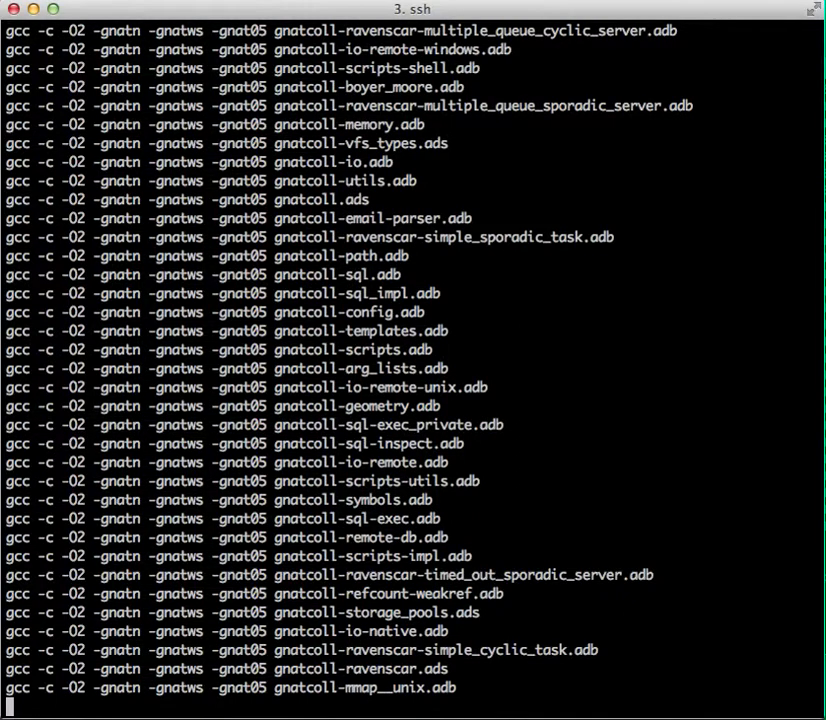
scroll("down", 3)
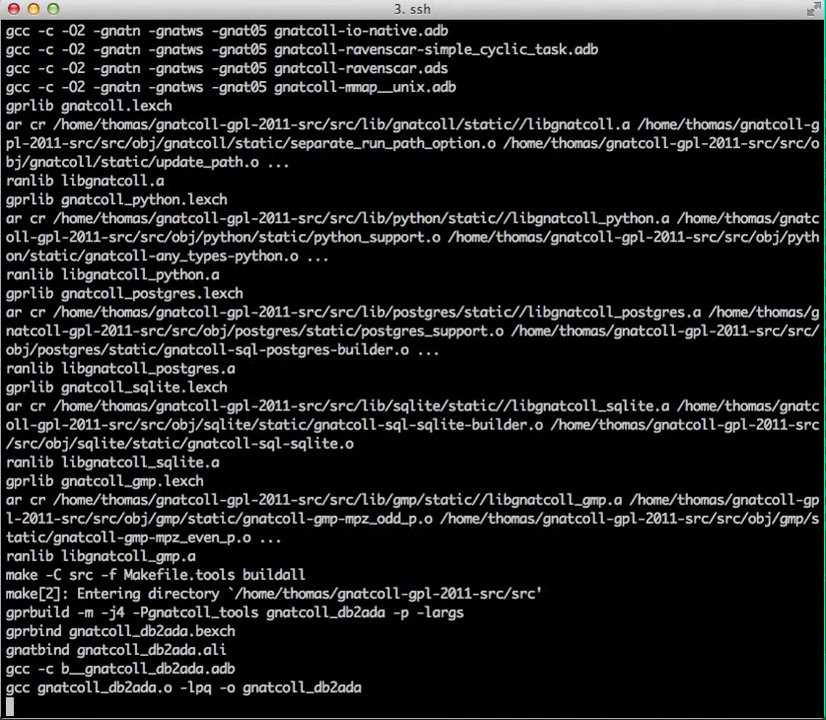
scroll("down", 3)
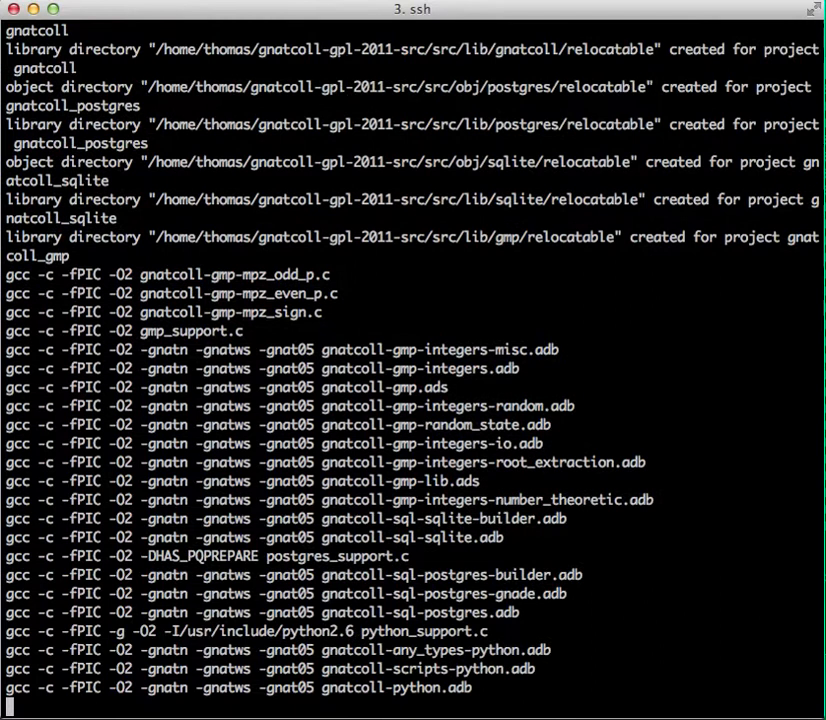
scroll("down", 3)
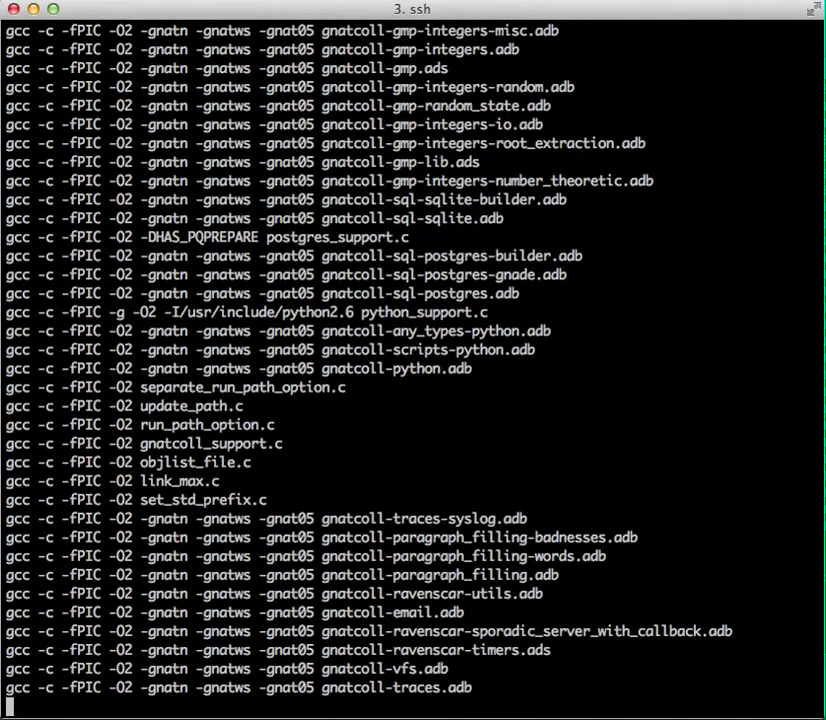
scroll("down", 3)
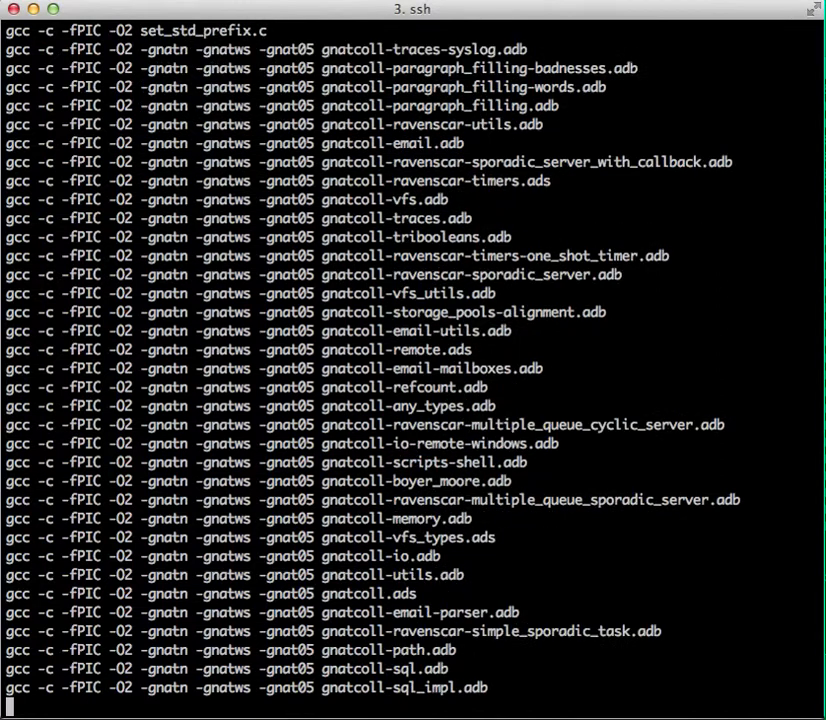
scroll("down", 3)
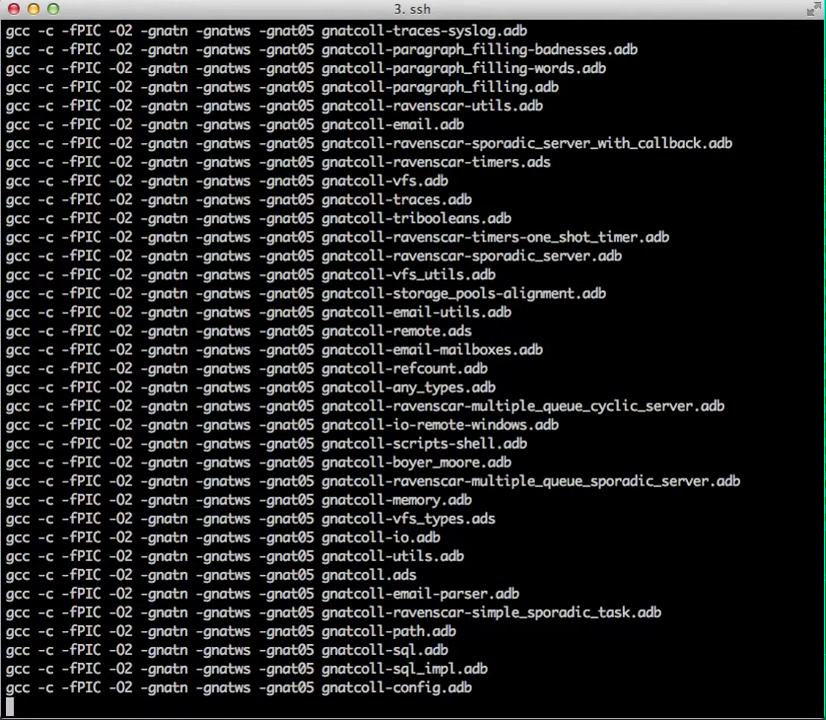
scroll("down", 3)
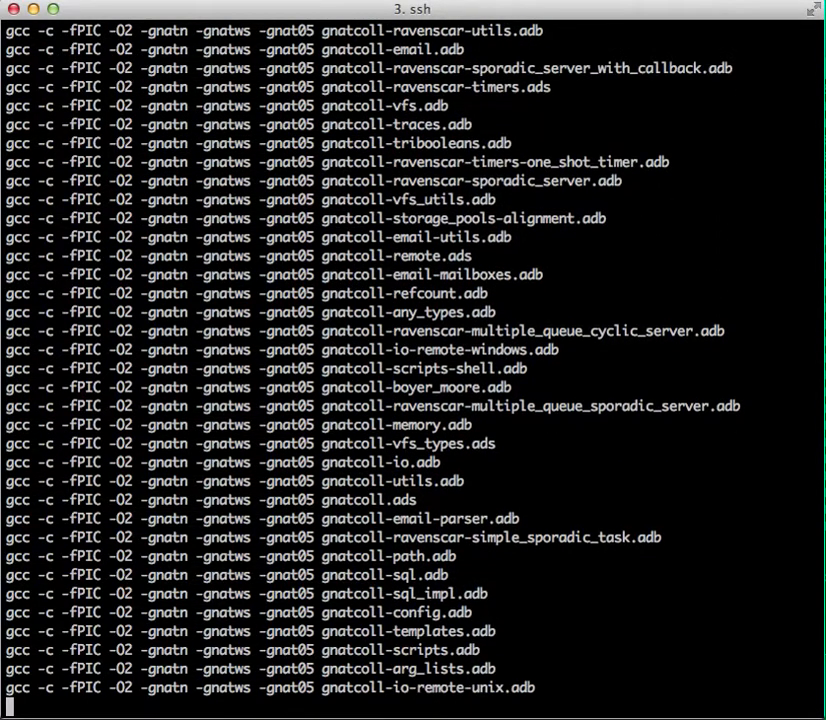
scroll("down", 3)
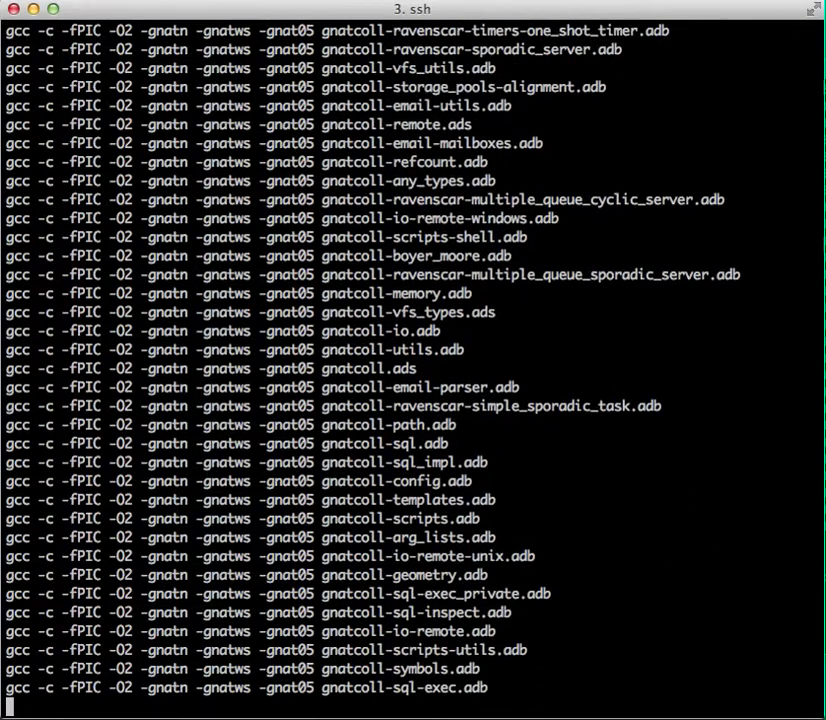
scroll("down", 3)
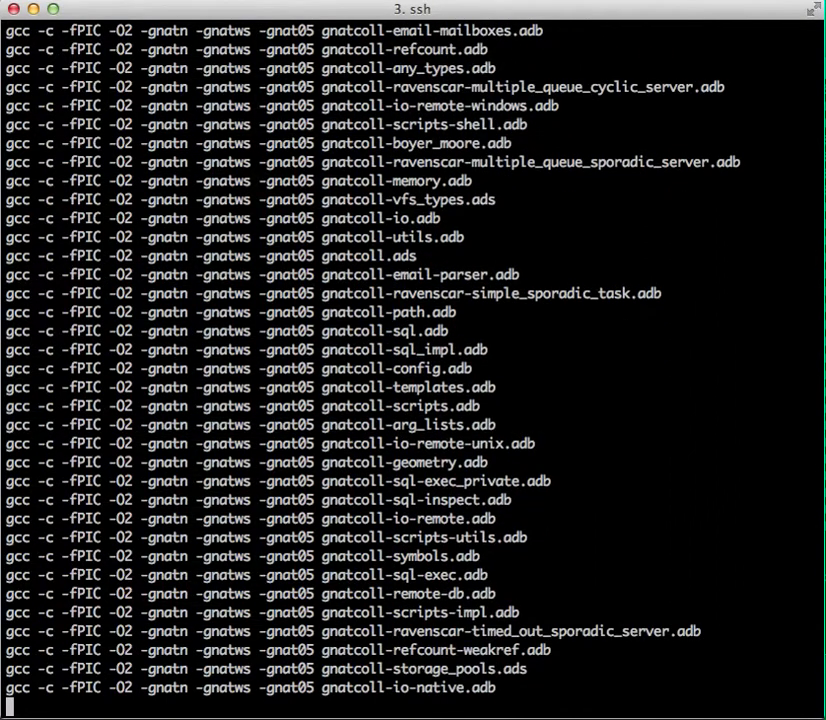
scroll("down", 3)
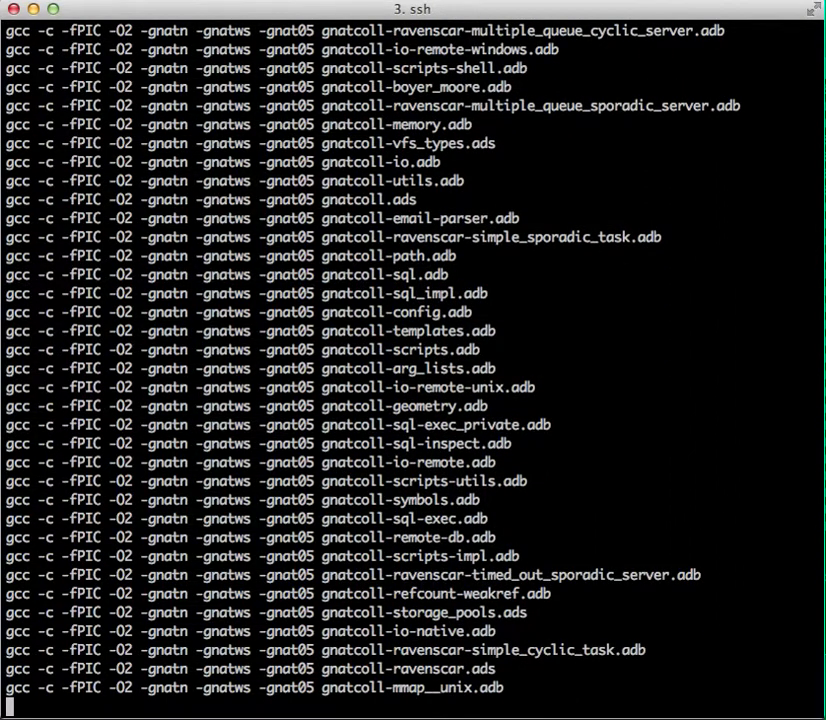
scroll("down", 3)
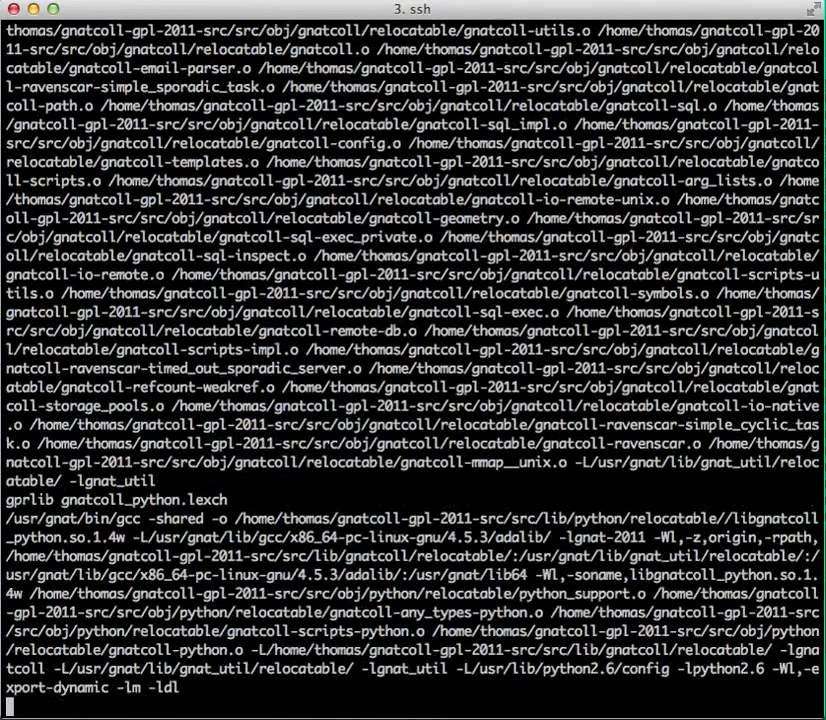
scroll("down", 3)
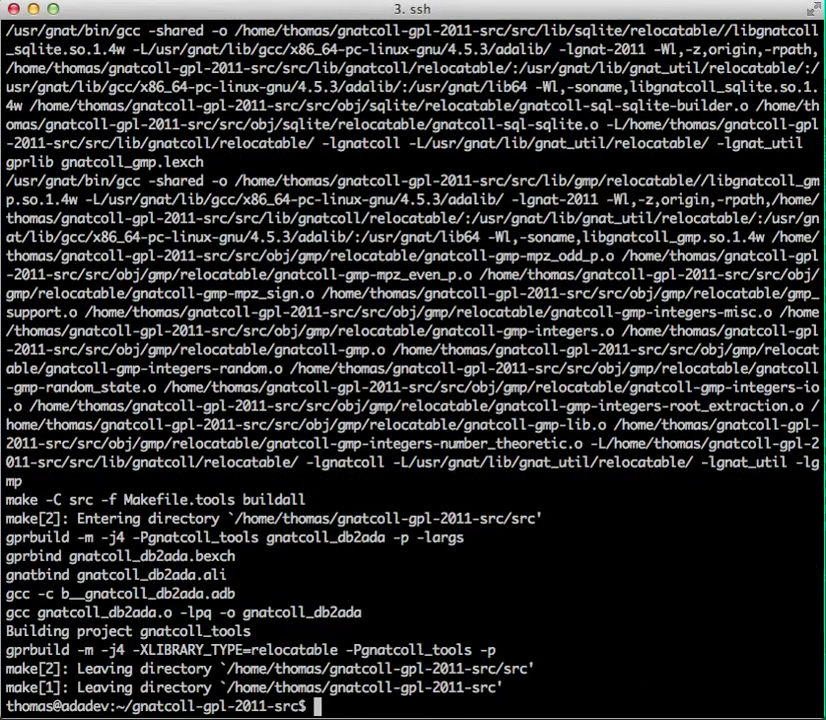
Install GNATColl into /usr/gnat with make install, then enter the examples folder
type("make")
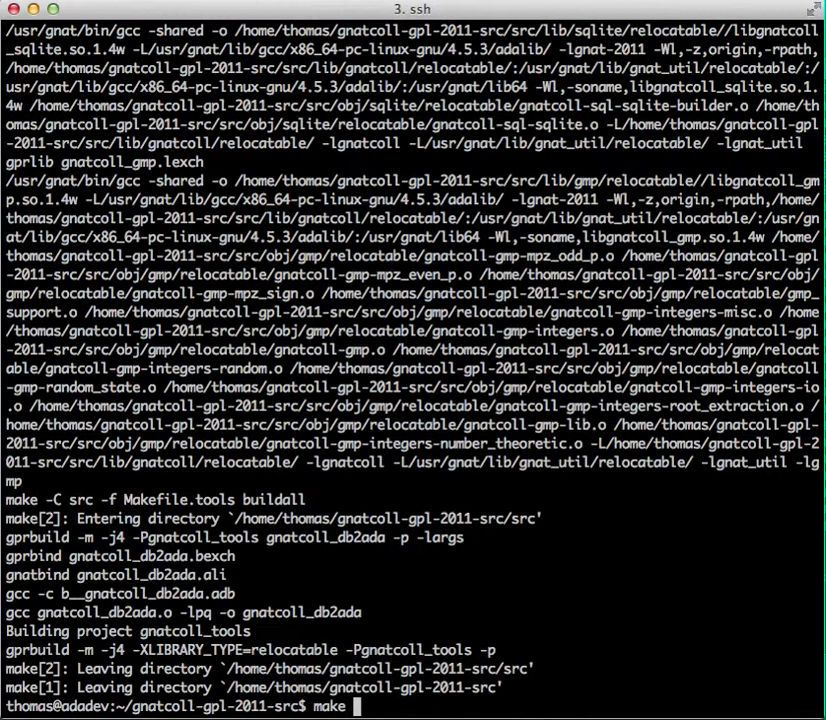
key("Return")
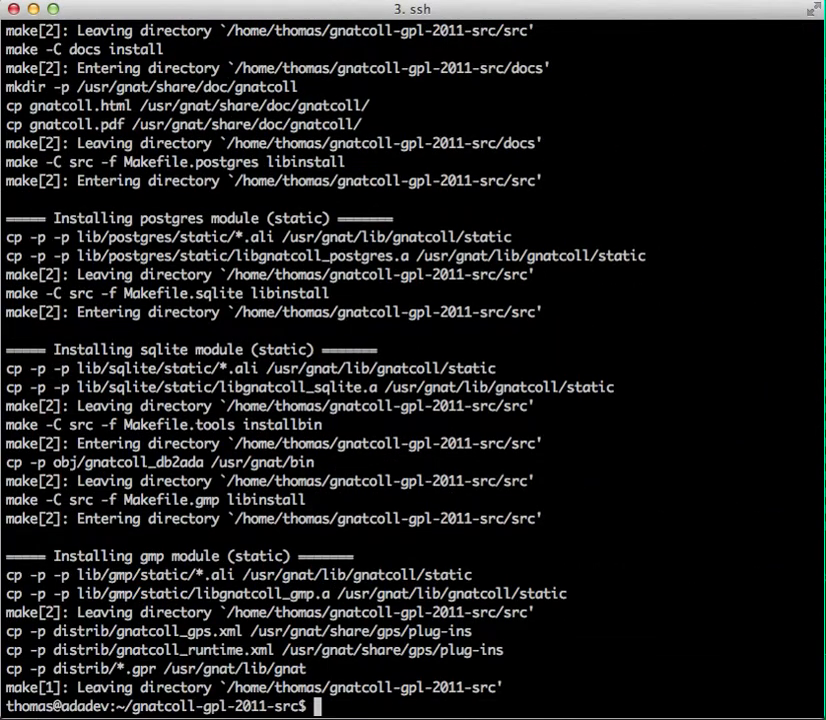
type("cd examples/")
type("v")
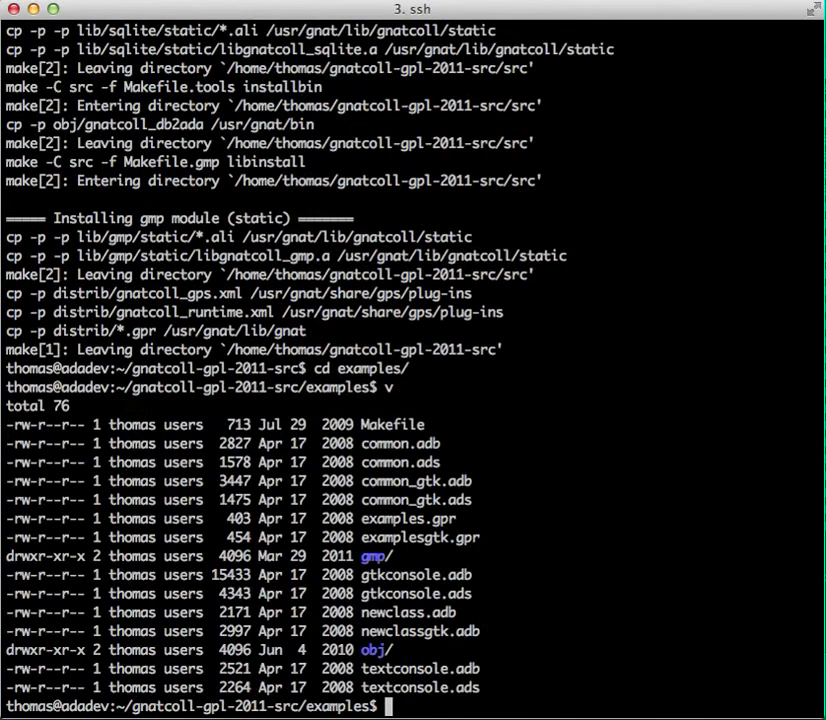
Build the example programs with make, list the newclass executable, and enter gmp
type("m")
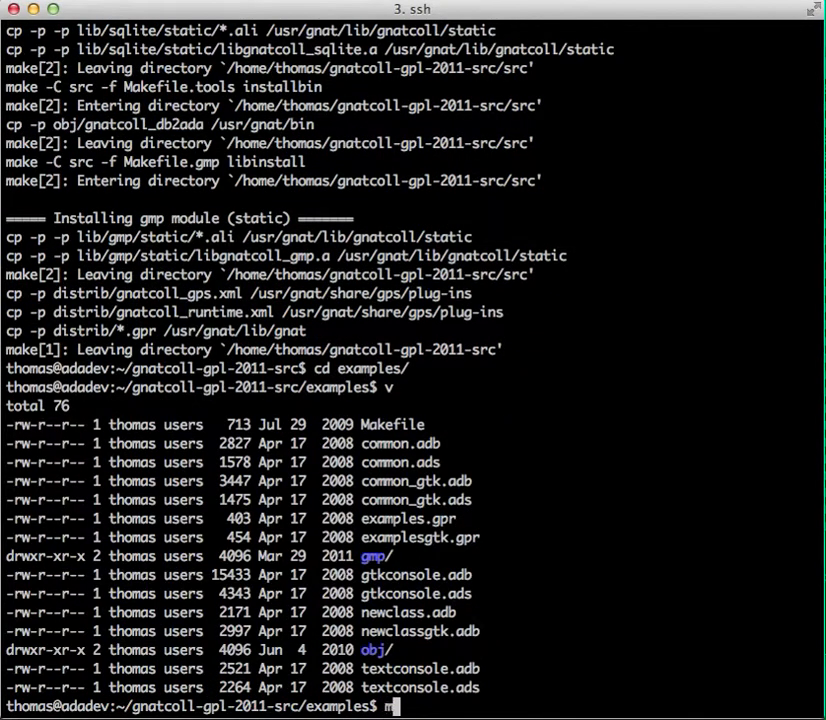
type("ake")
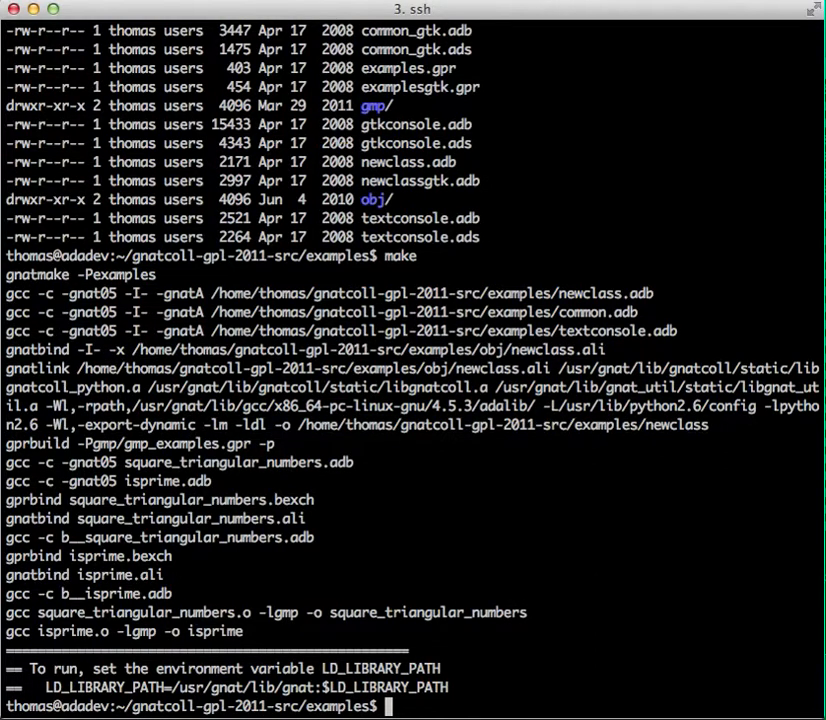
type("v")
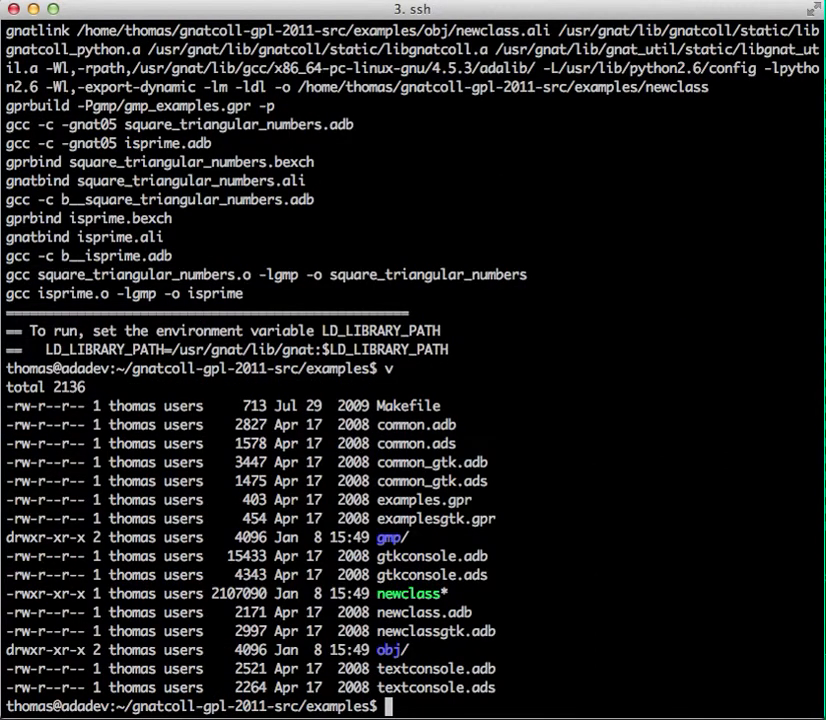
type("cd gmp")
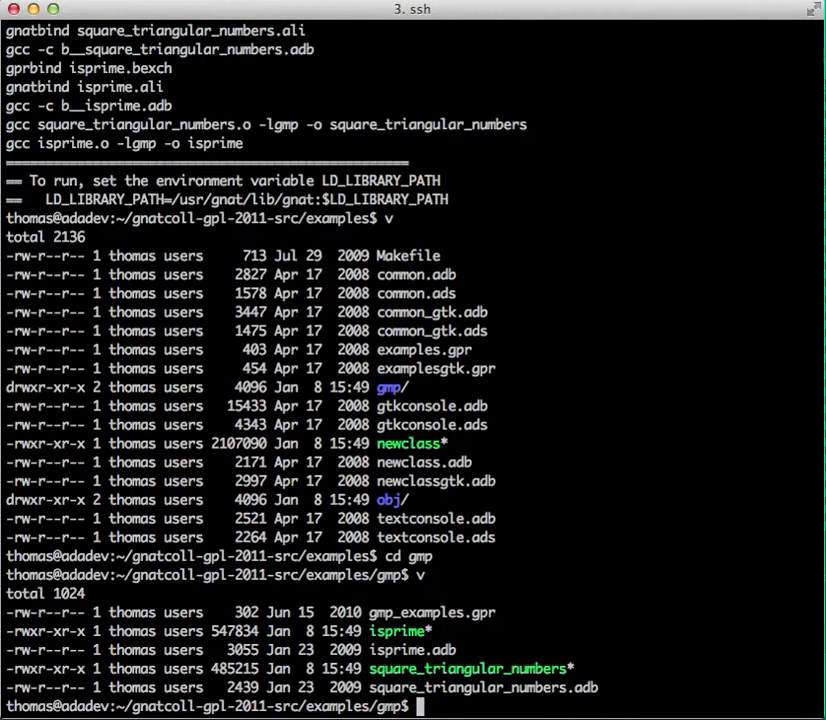
Run ./isprime on 6 (not prime) and 13 (prime), then quit
type("./isr")
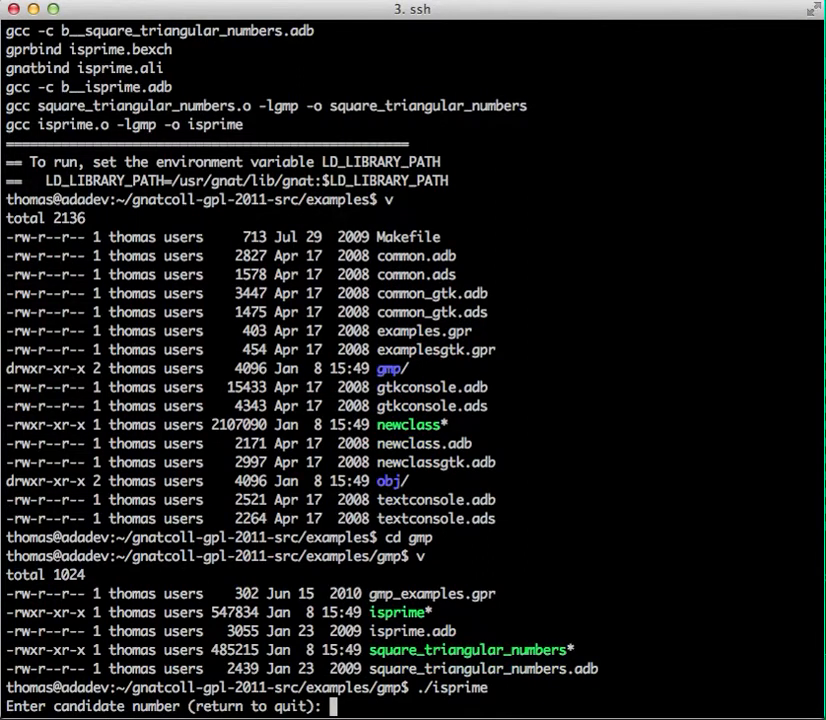
type("6")
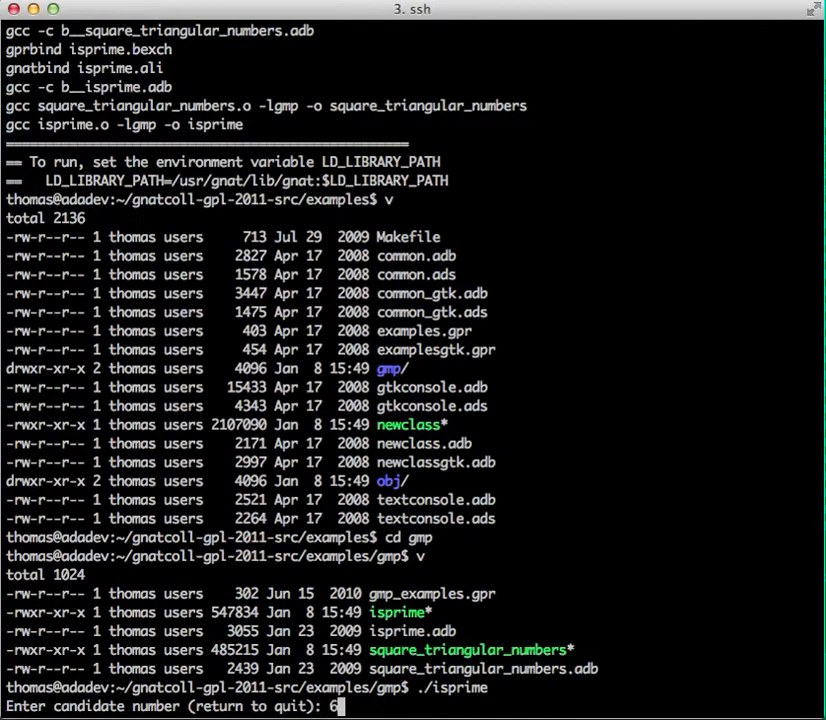
key("Return")
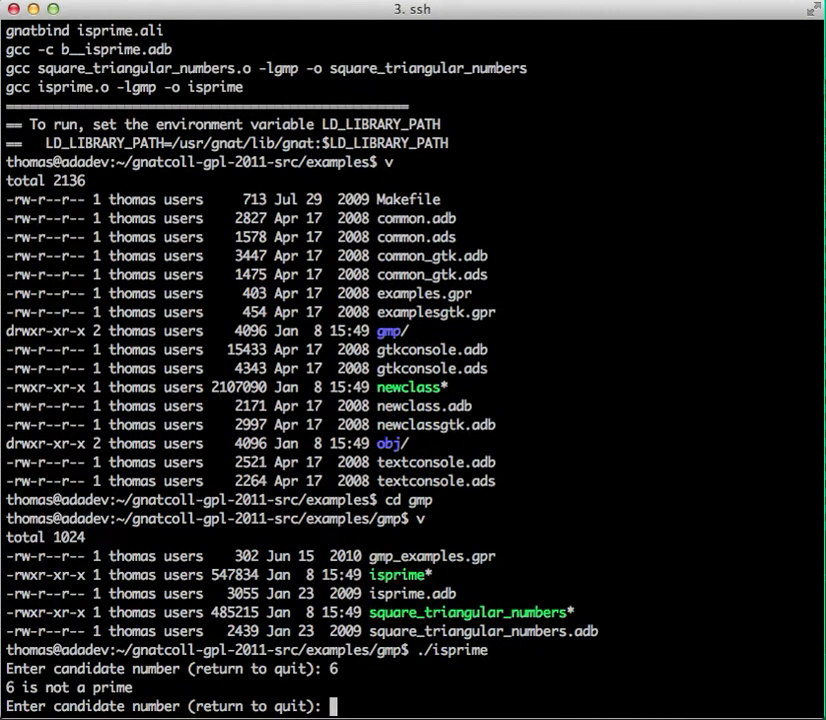
type("13")
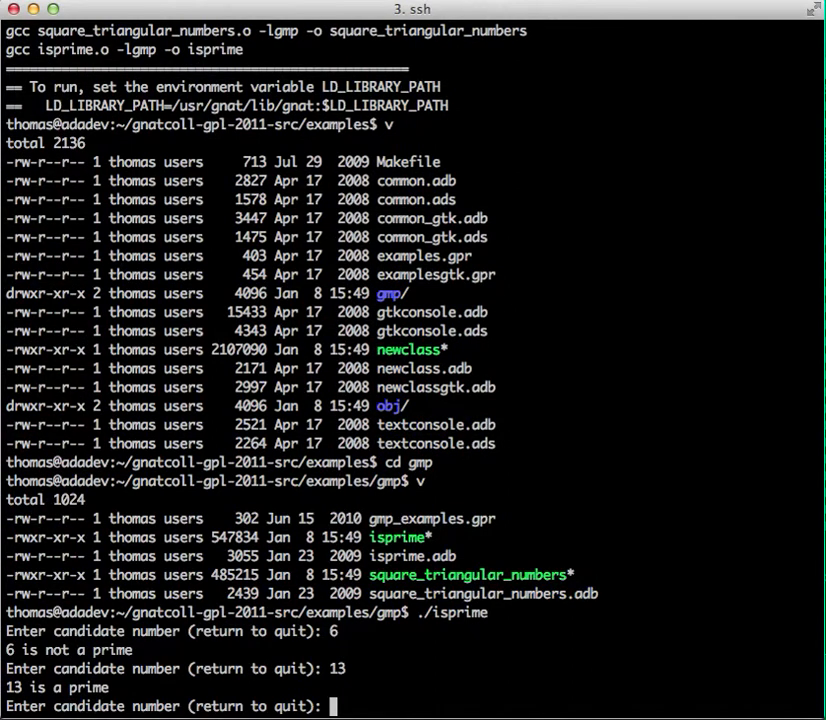
key("Return")
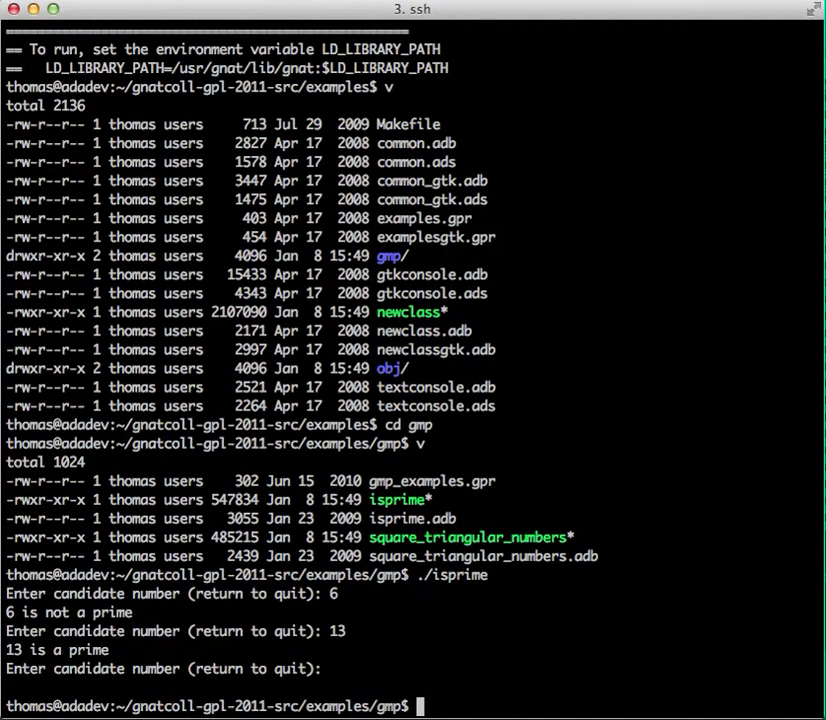